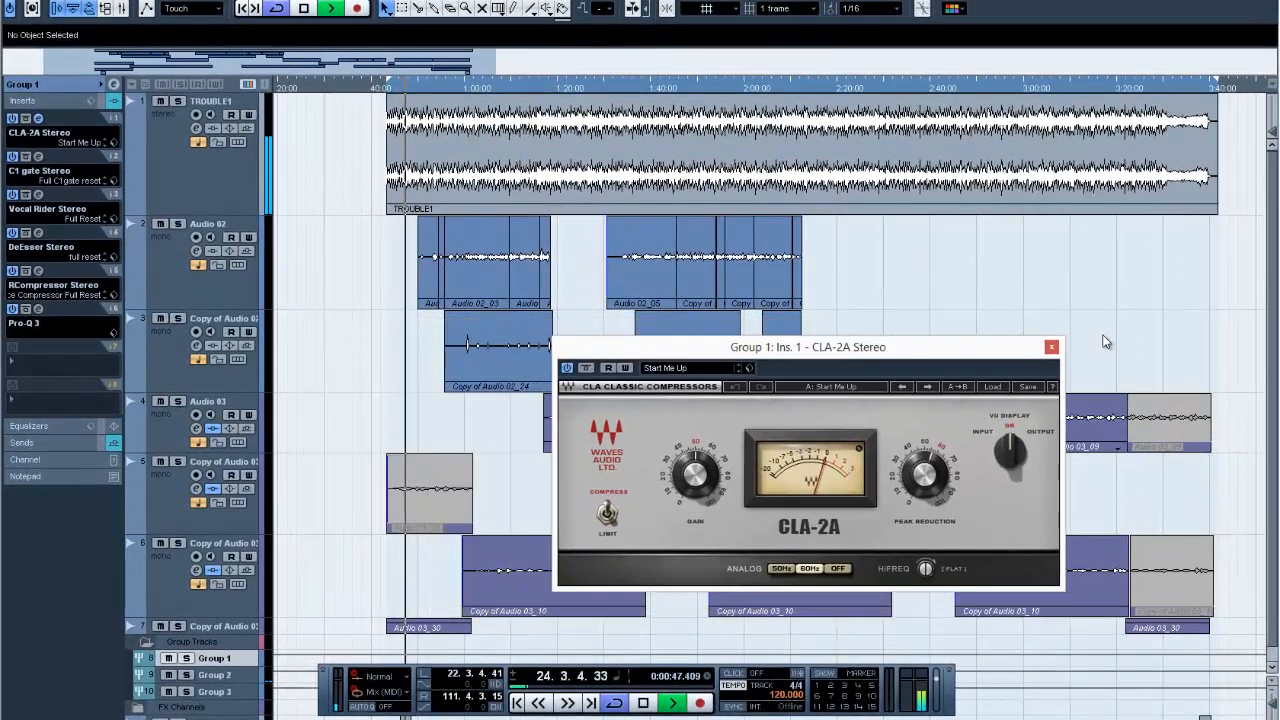
- Close the Group 1 CLA-2A compressor window to reveal the vocal arrangement
{"action": "left_click", "coordinate": [1052, 348]}
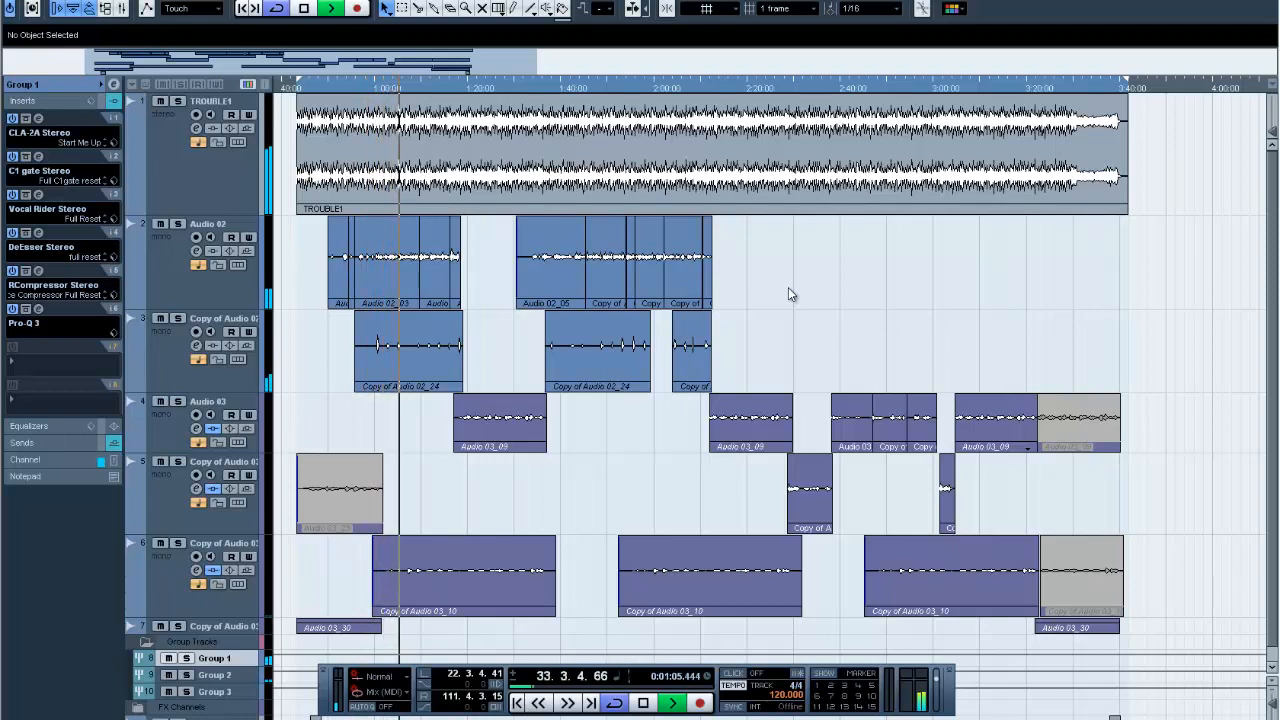
{"action": "left_click", "coordinate": [672, 702]}
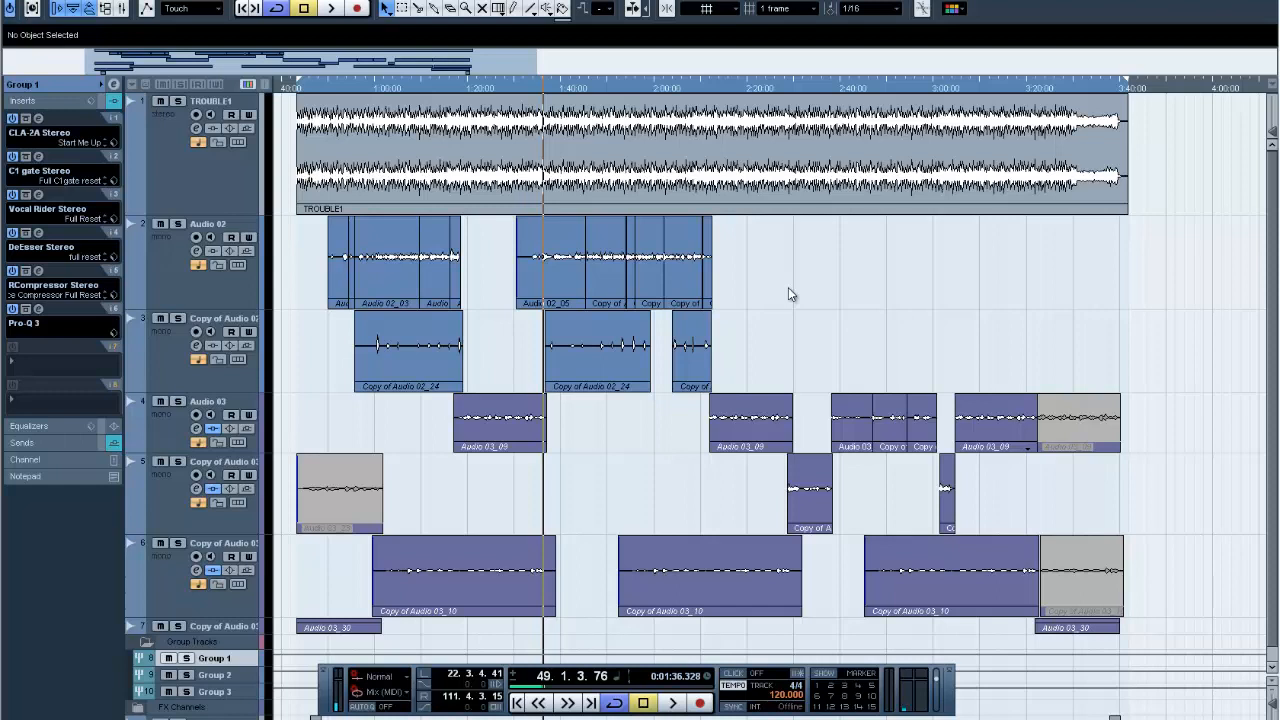
{"action": "mouse_move", "coordinate": [390, 652]}
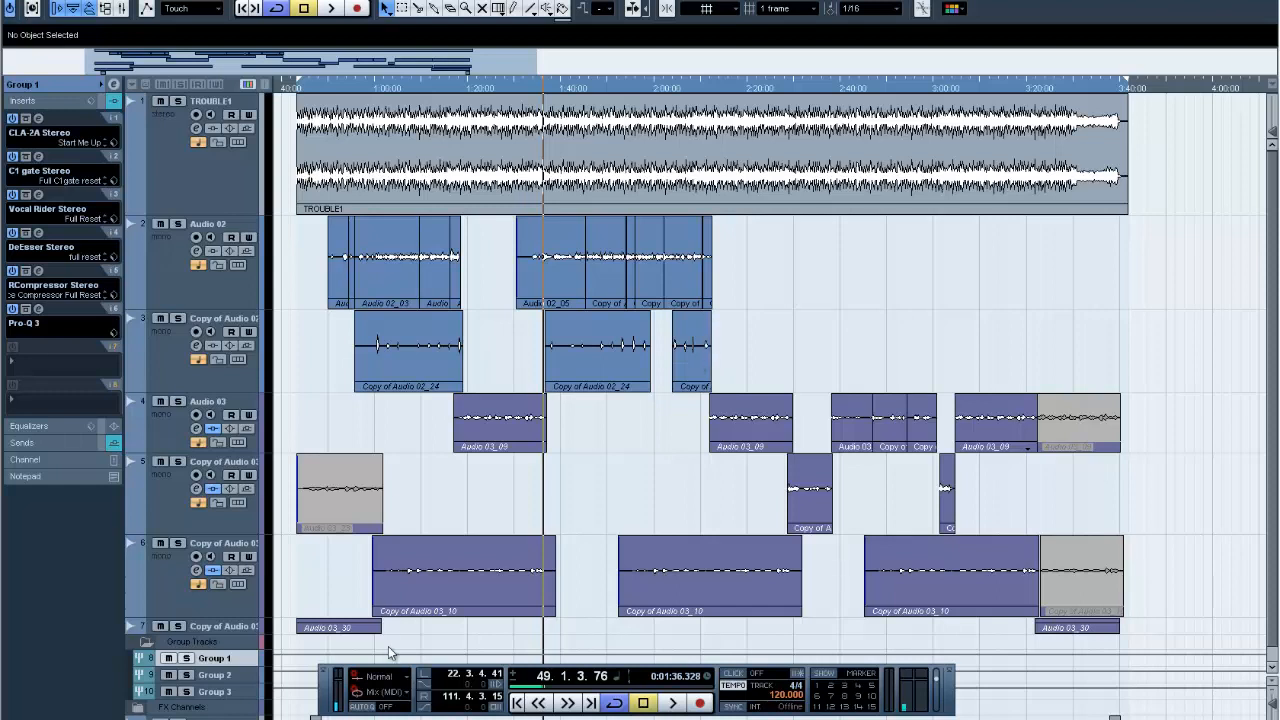
{"action": "mouse_move", "coordinate": [104, 108]}
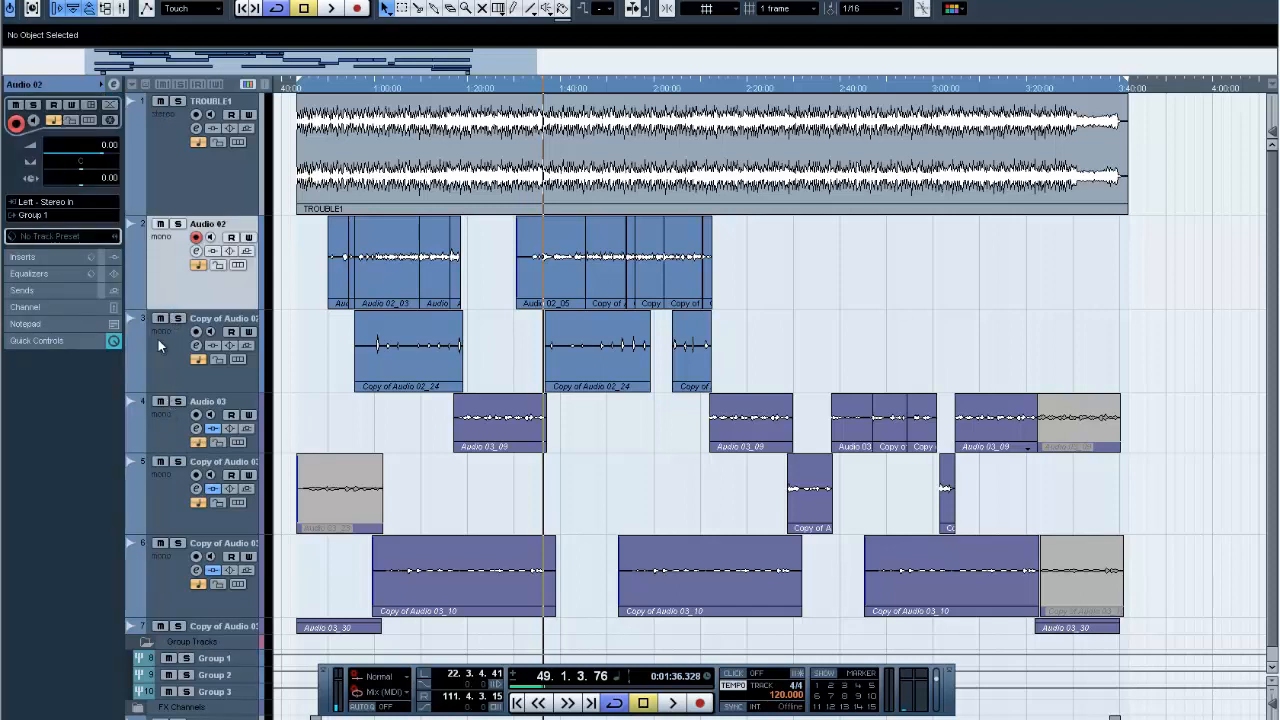
{"action": "mouse_move", "coordinate": [310, 300]}
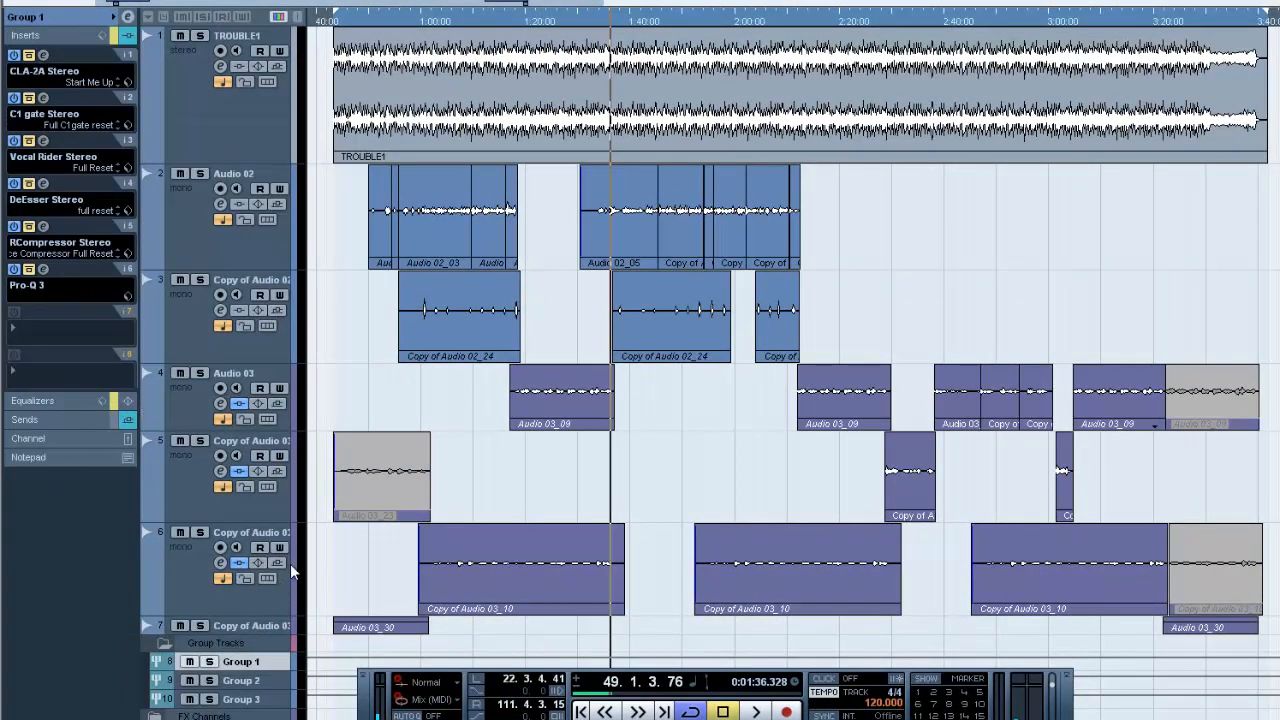
{"action": "mouse_move", "coordinate": [432, 20]}
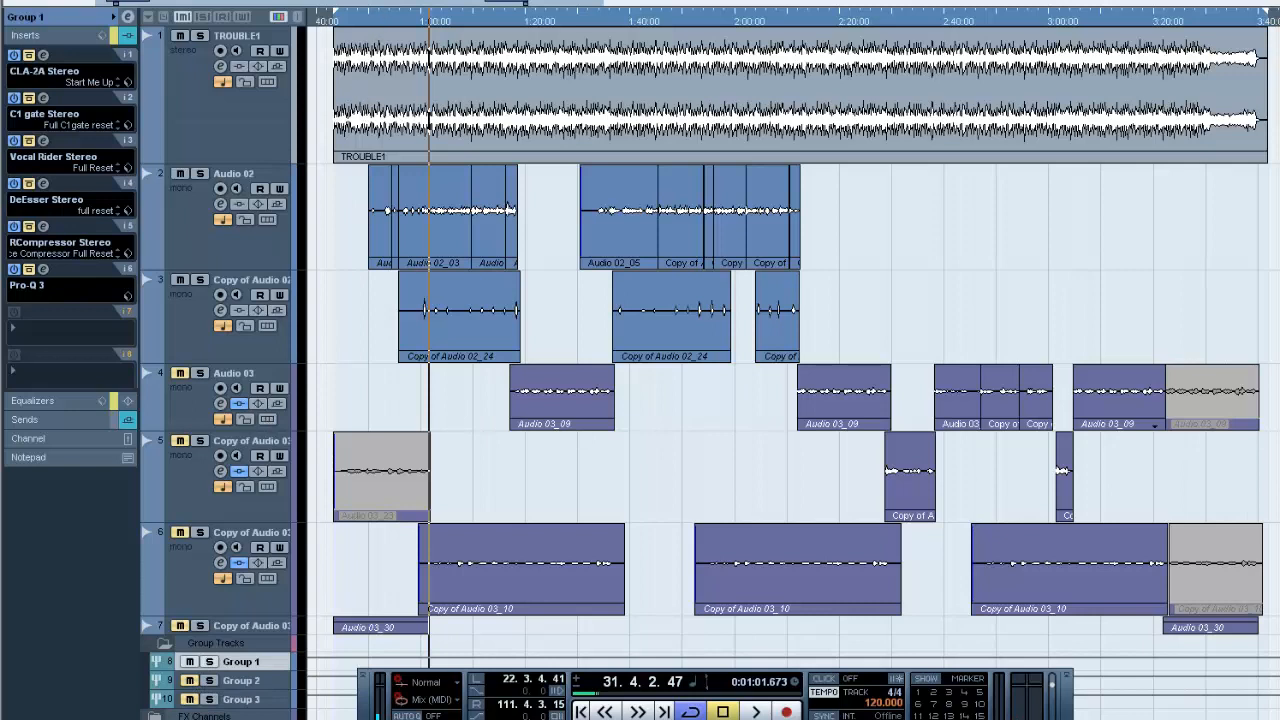
{"action": "left_click", "coordinate": [754, 712]}
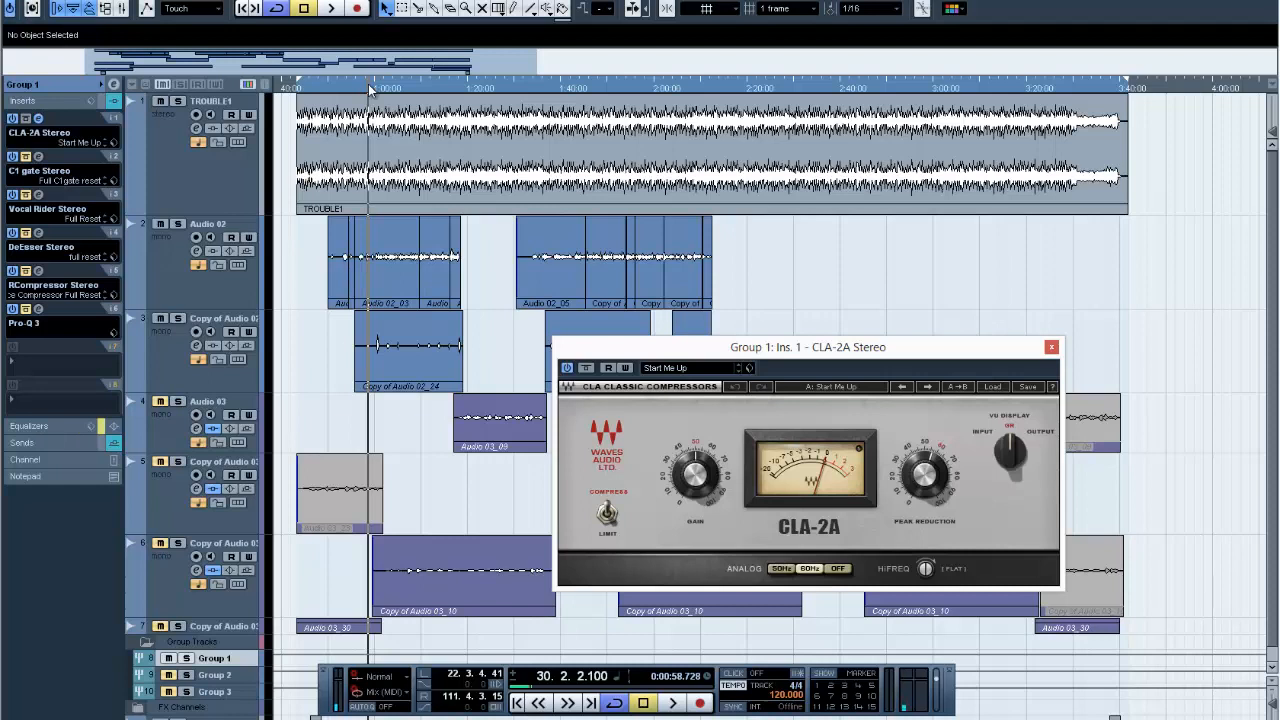
{"action": "mouse_move", "coordinate": [384, 80]}
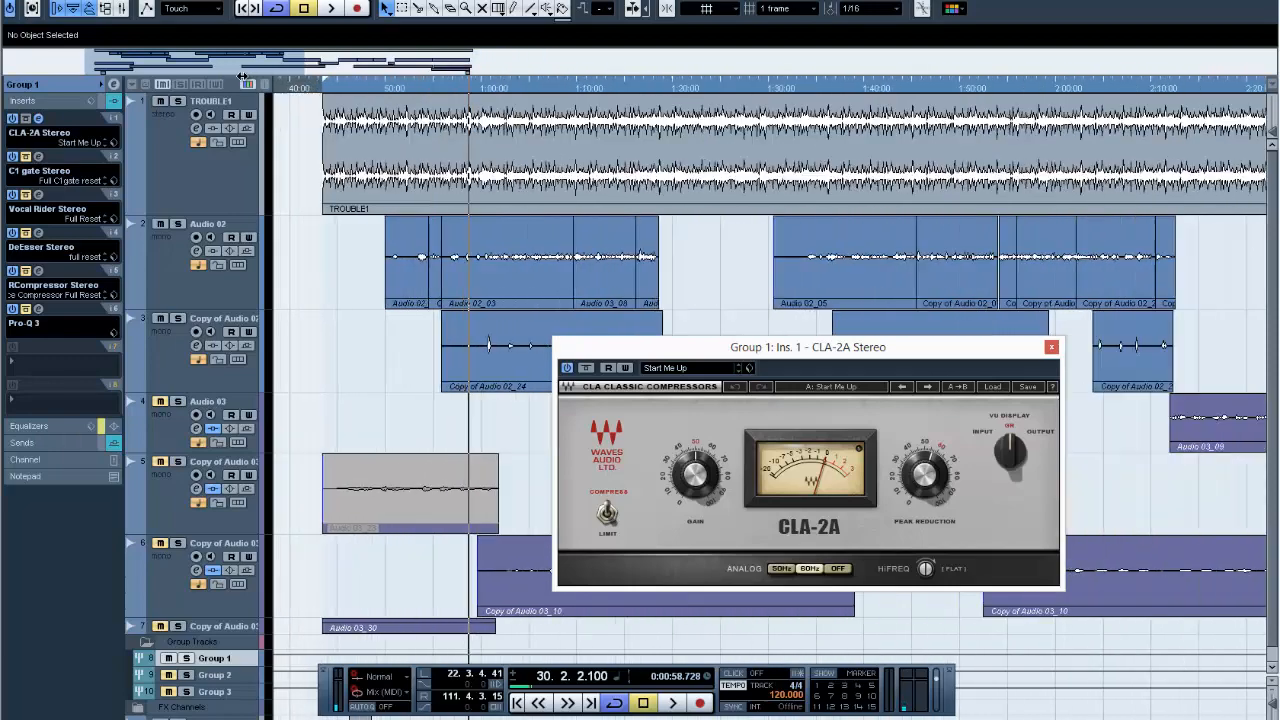
- Scroll the Project window right toward the Audio 02 vocal part
{"action": "scroll", "scroll_direction": "right", "scroll_amount": 3}
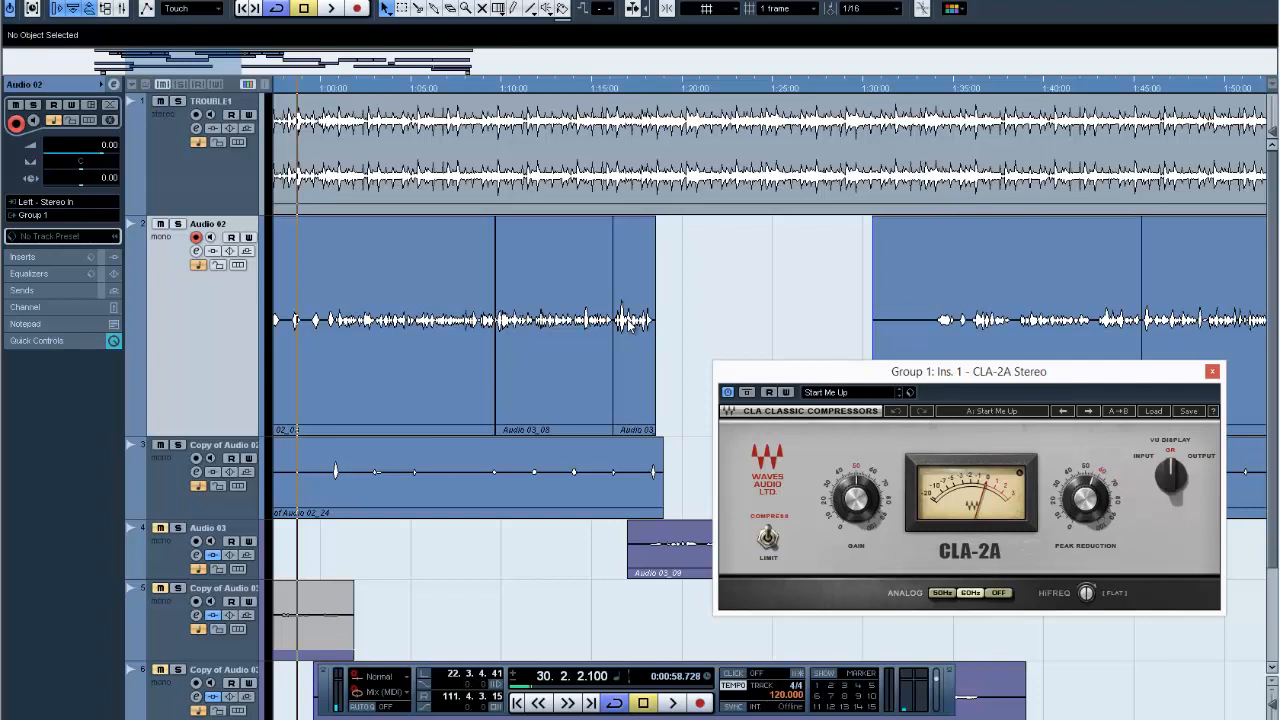
{"action": "mouse_move", "coordinate": [360, 328]}
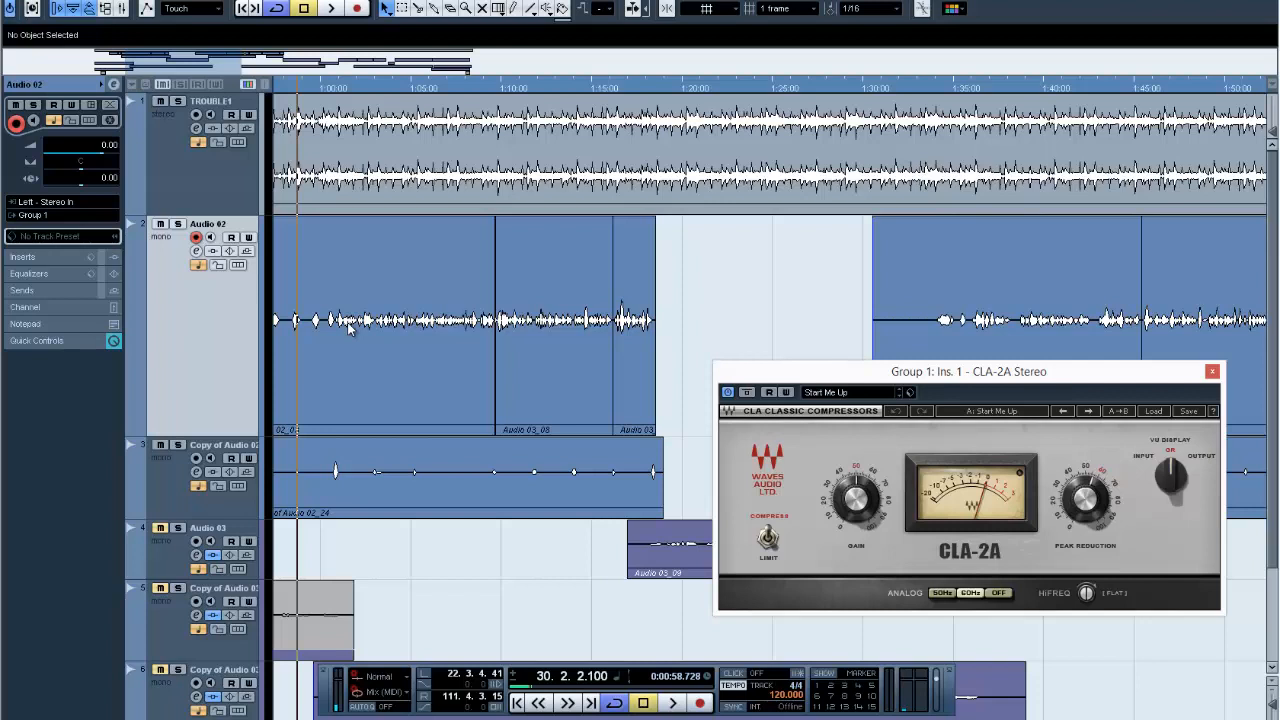
{"action": "mouse_move", "coordinate": [450, 324]}
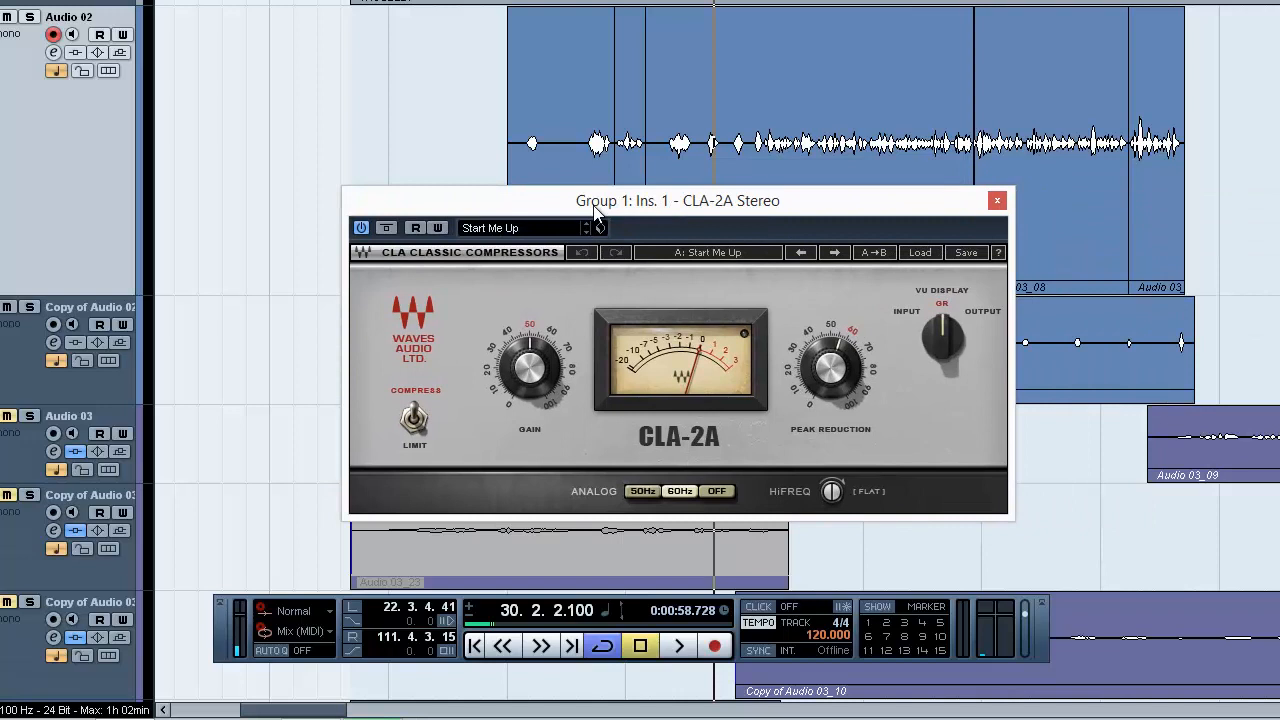
{"action": "mouse_move", "coordinate": [592, 222]}
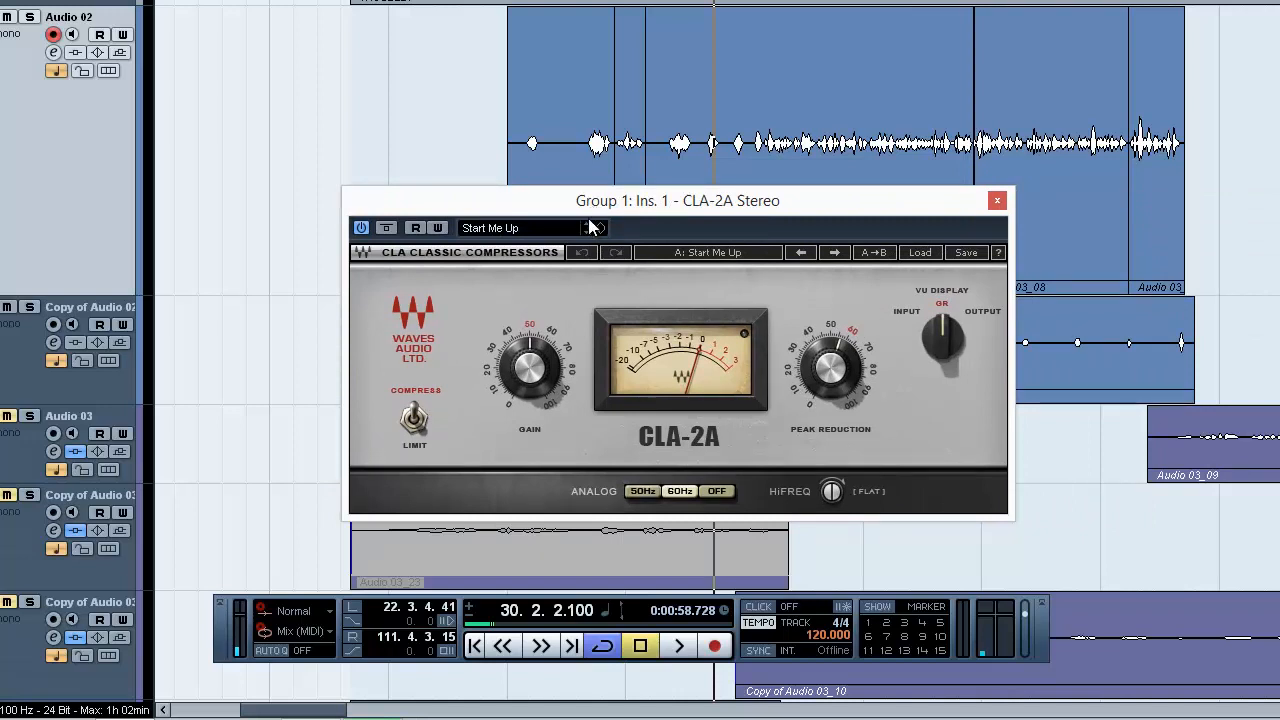
{"action": "mouse_move", "coordinate": [524, 232]}
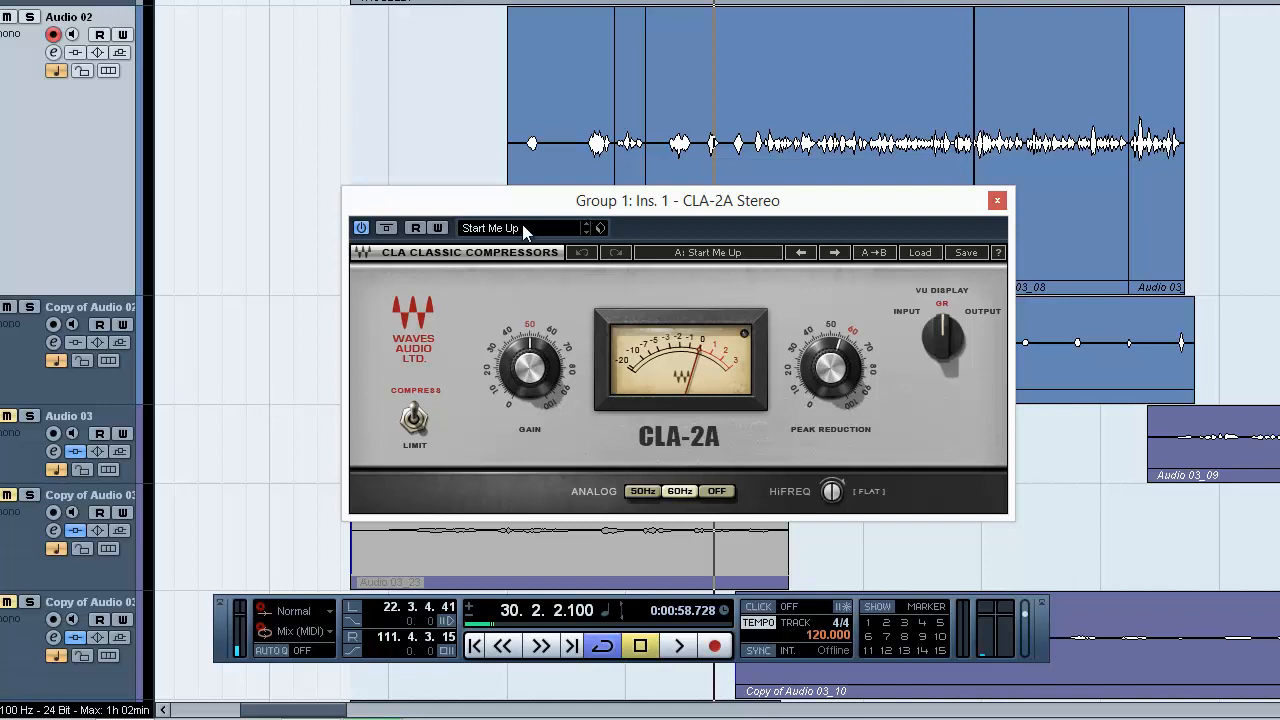
{"action": "mouse_move", "coordinate": [670, 16]}
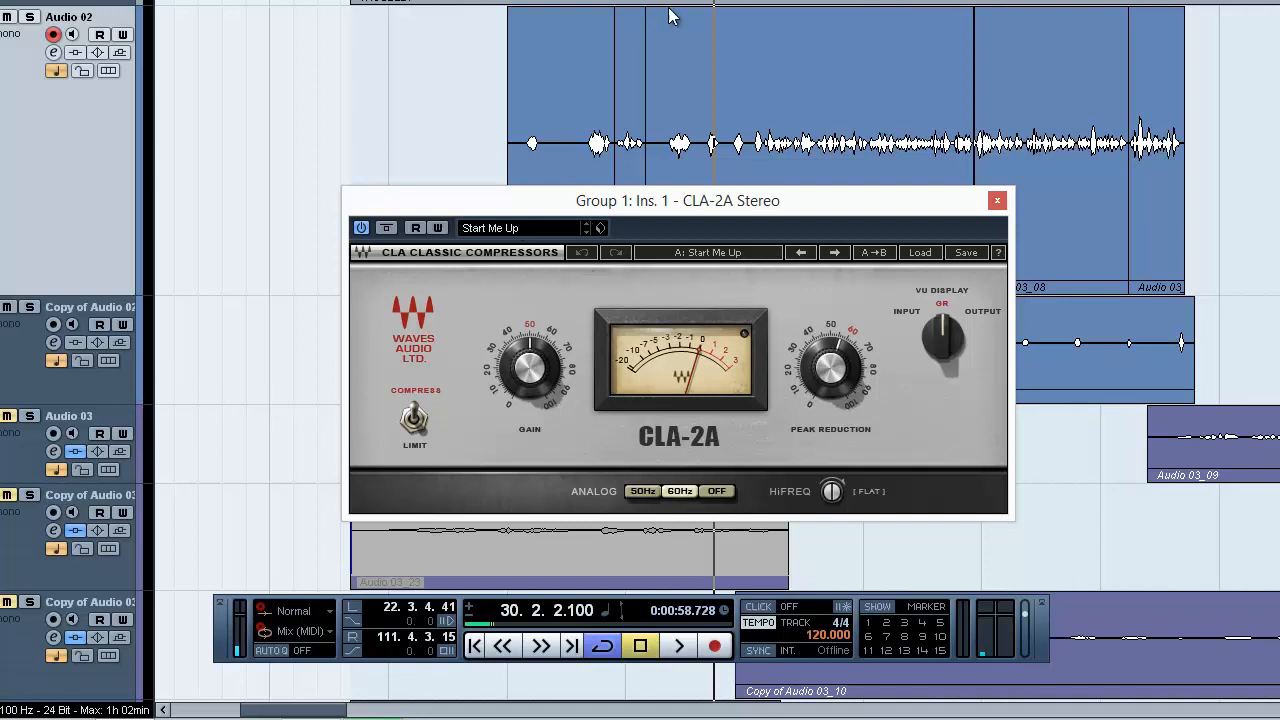
{"action": "left_click", "coordinate": [678, 644]}
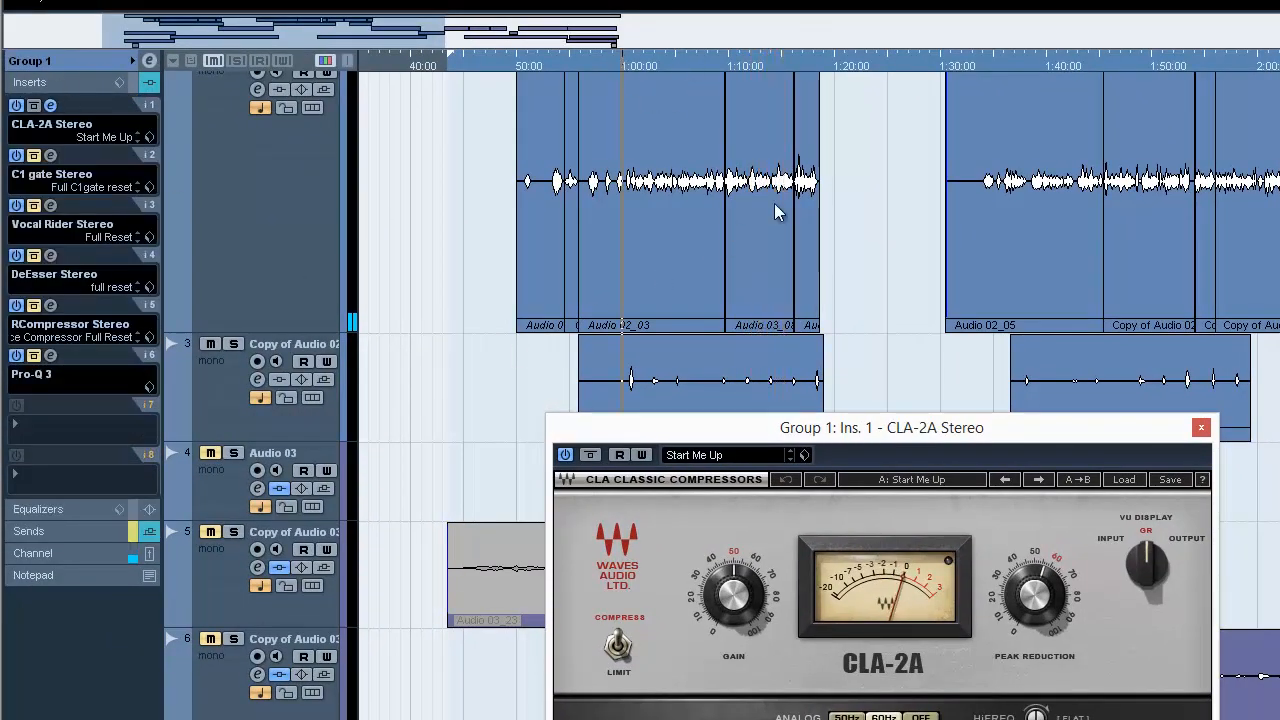
{"action": "mouse_move", "coordinate": [848, 444]}
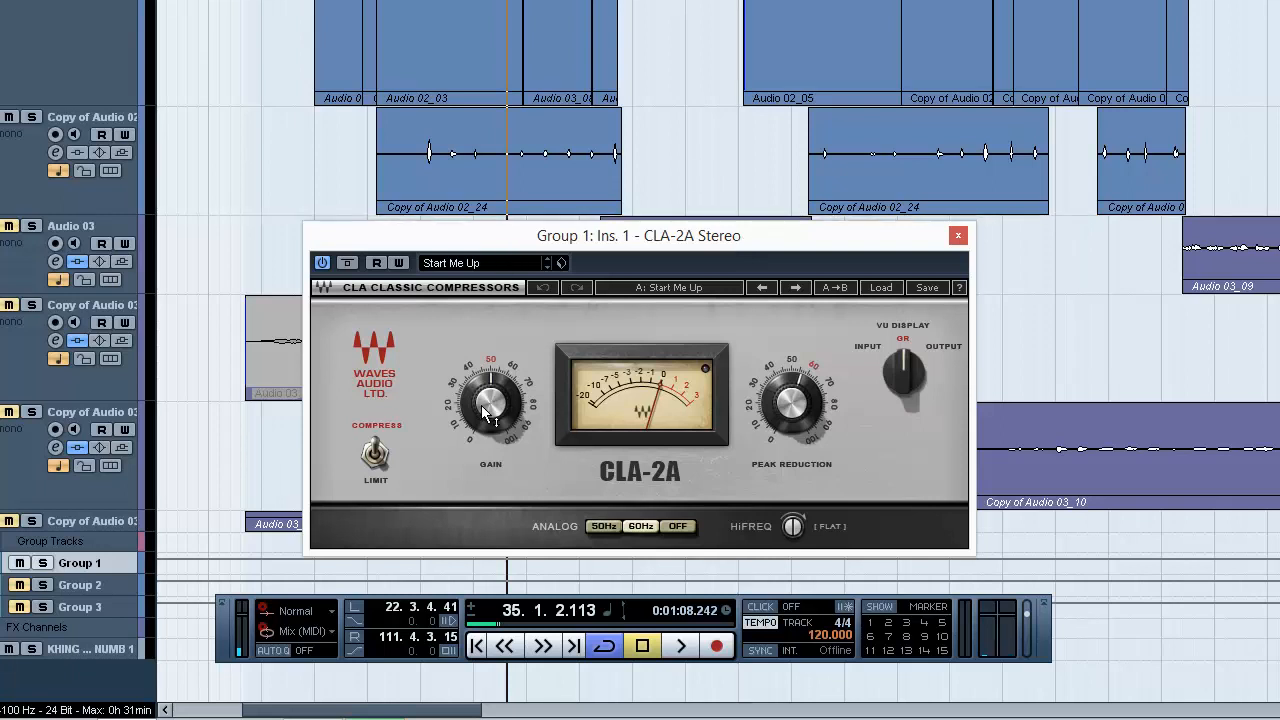
- Move the CLA-2A window lower, then close it
{"action": "left_click_drag", "start_coordinate": [490, 400], "coordinate": [490, 390]}
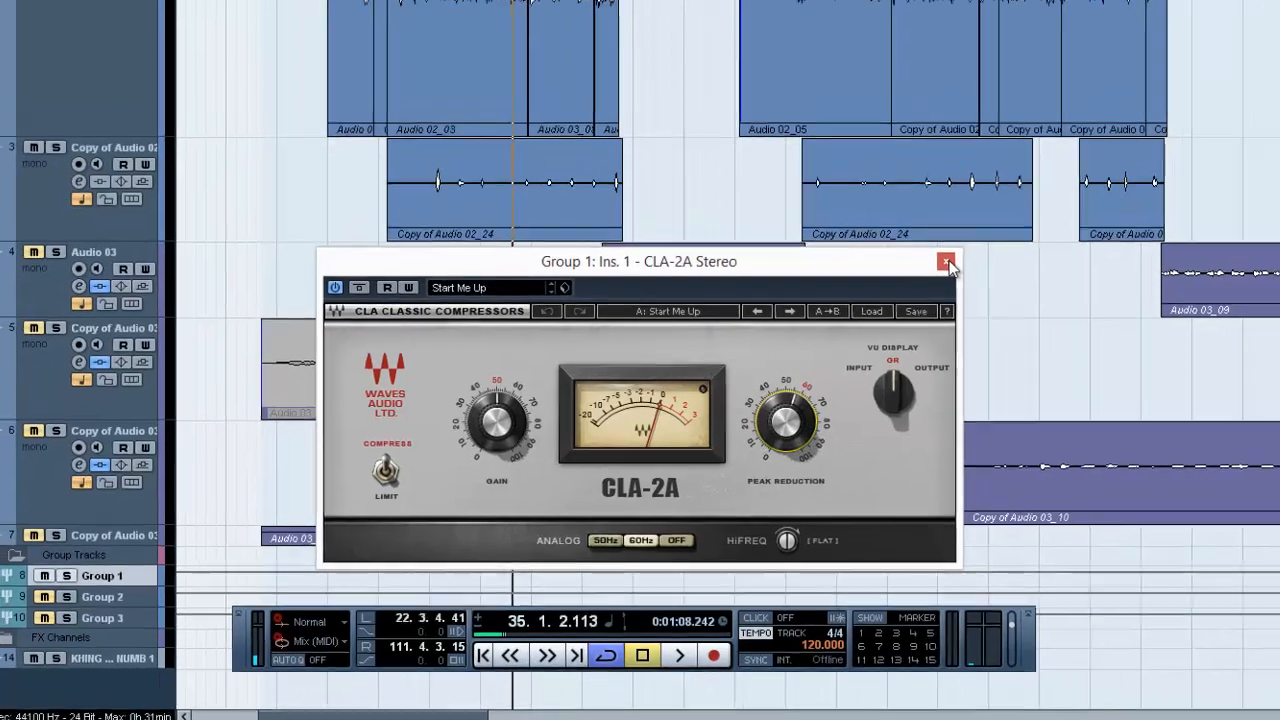
{"action": "left_click", "coordinate": [944, 262]}
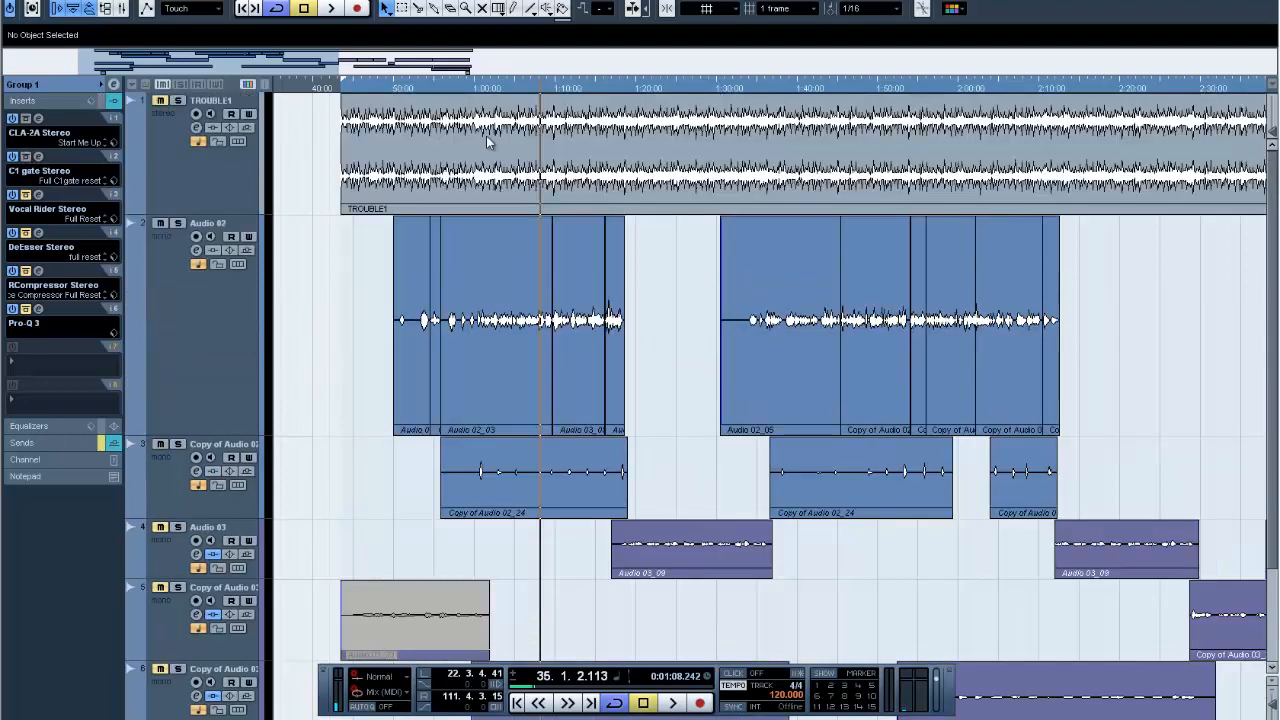
{"action": "left_click", "coordinate": [442, 88]}
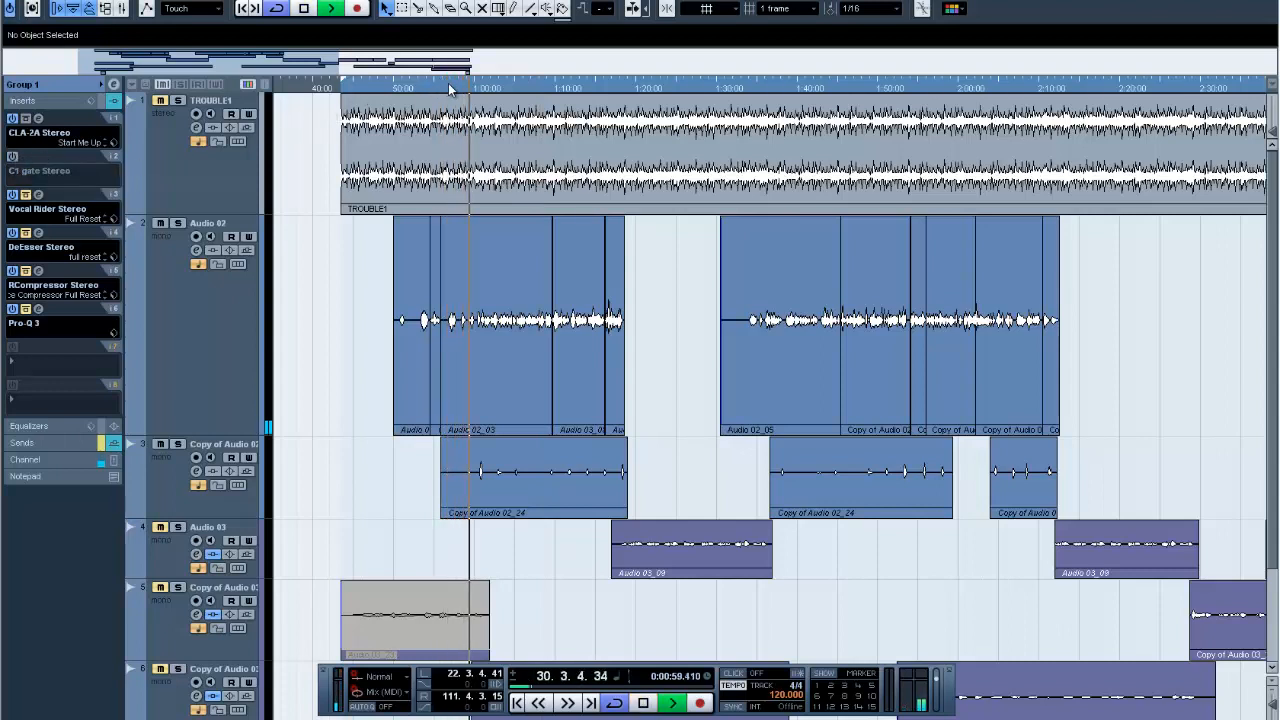
{"action": "left_click", "coordinate": [410, 88]}
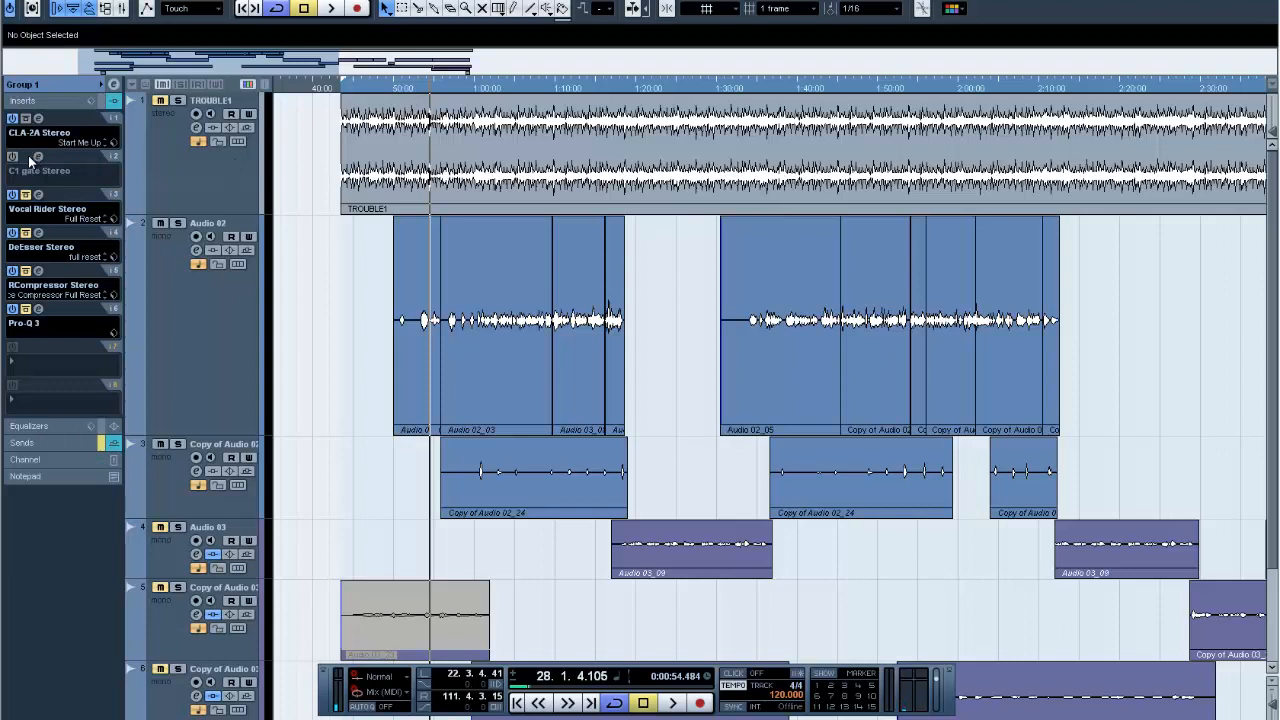
{"action": "left_click", "coordinate": [56, 156]}
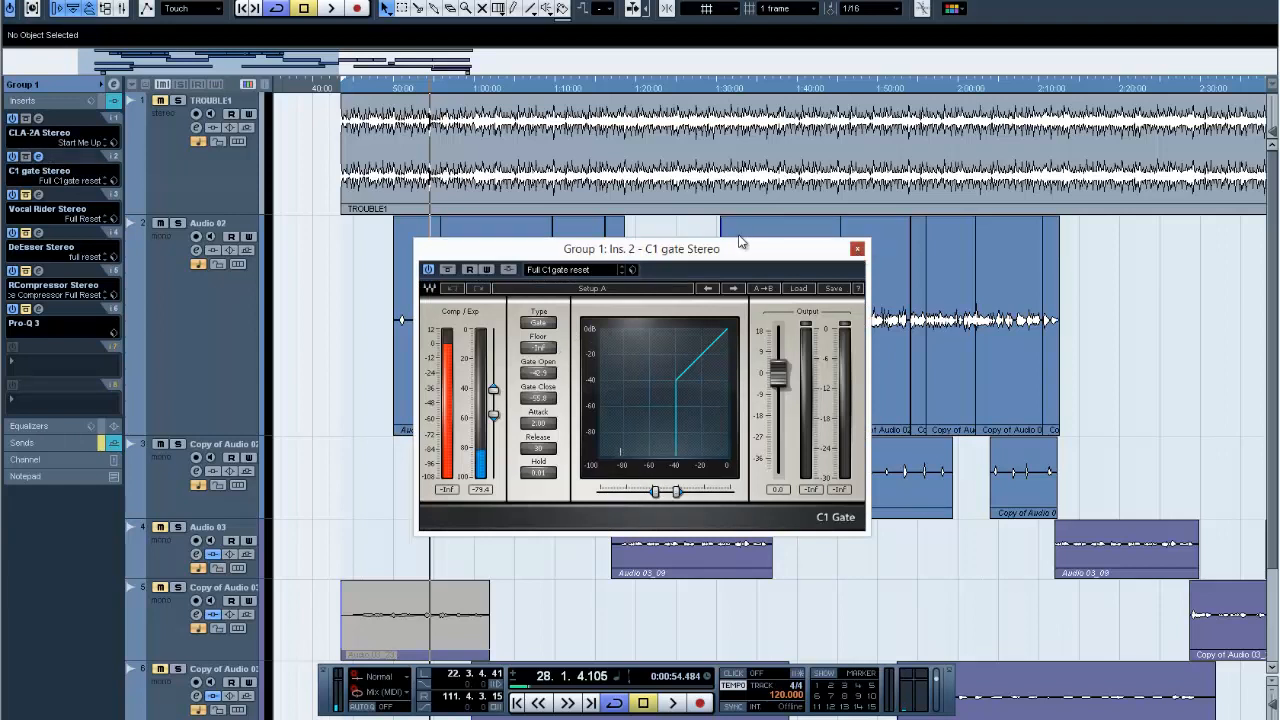
{"action": "left_click", "coordinate": [856, 248]}
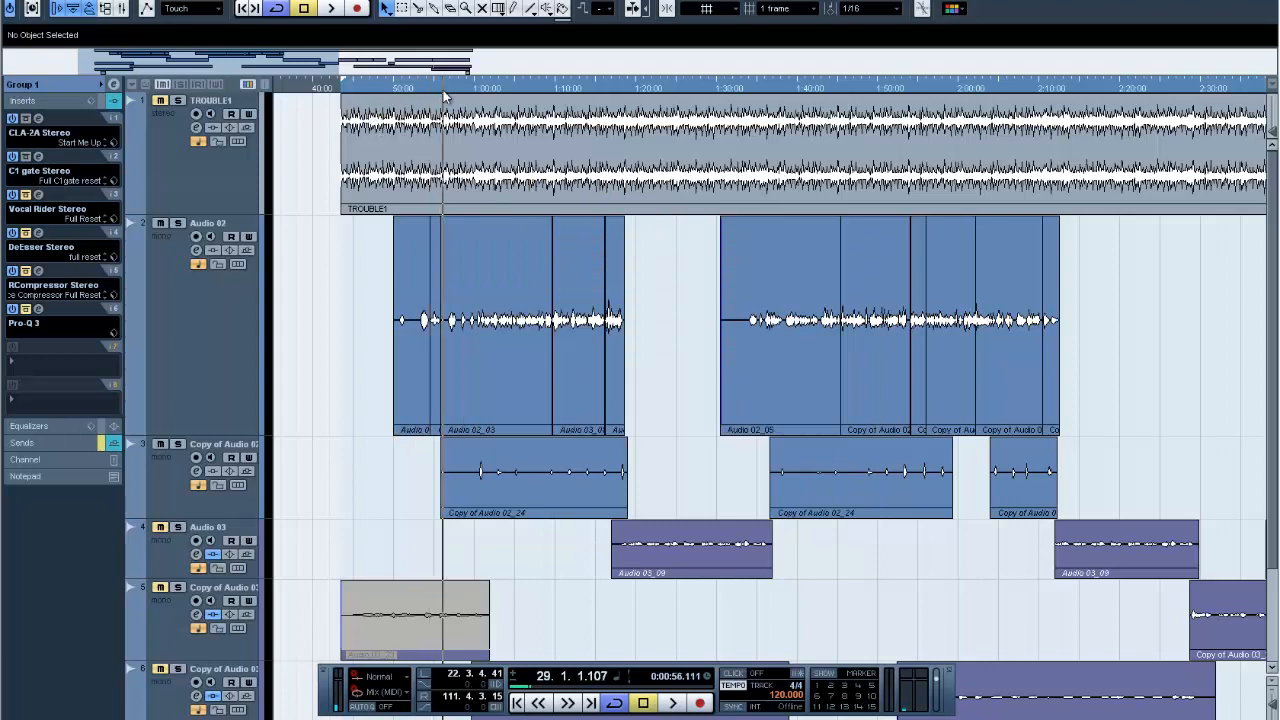
{"action": "left_click", "coordinate": [672, 702]}
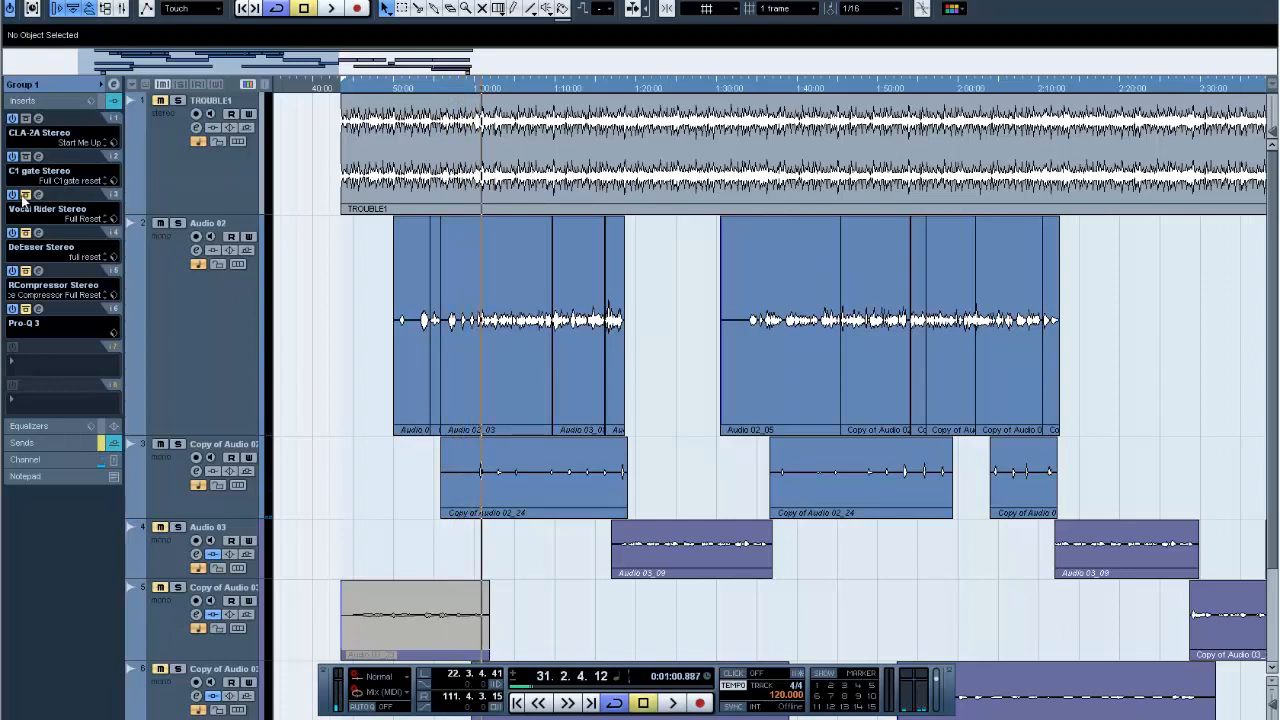
- Bring up the Vocal Rider Stereo editor from Group 1's inserts
{"action": "left_click", "coordinate": [38, 196]}
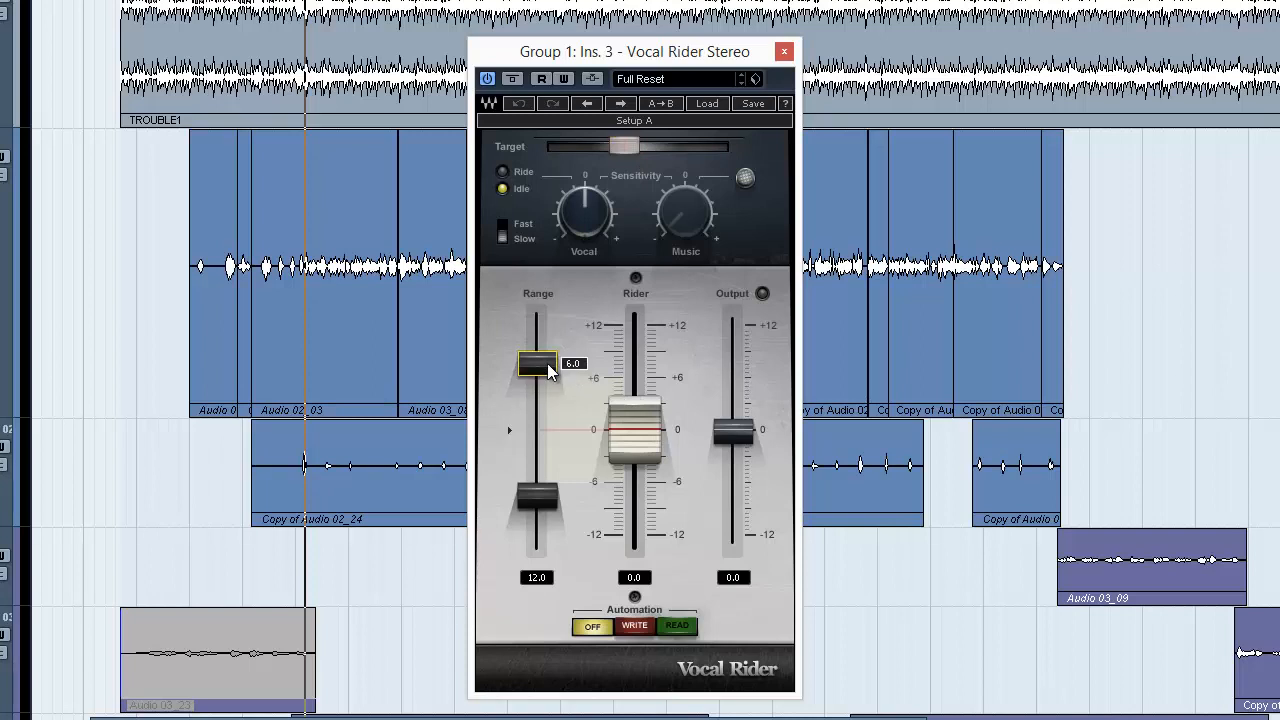
- Set Vocal Rider's range limits, sensitivity and a target near -24 in Ride mode, then close it
{"action": "left_click_drag", "start_coordinate": [538, 364], "coordinate": [538, 496]}
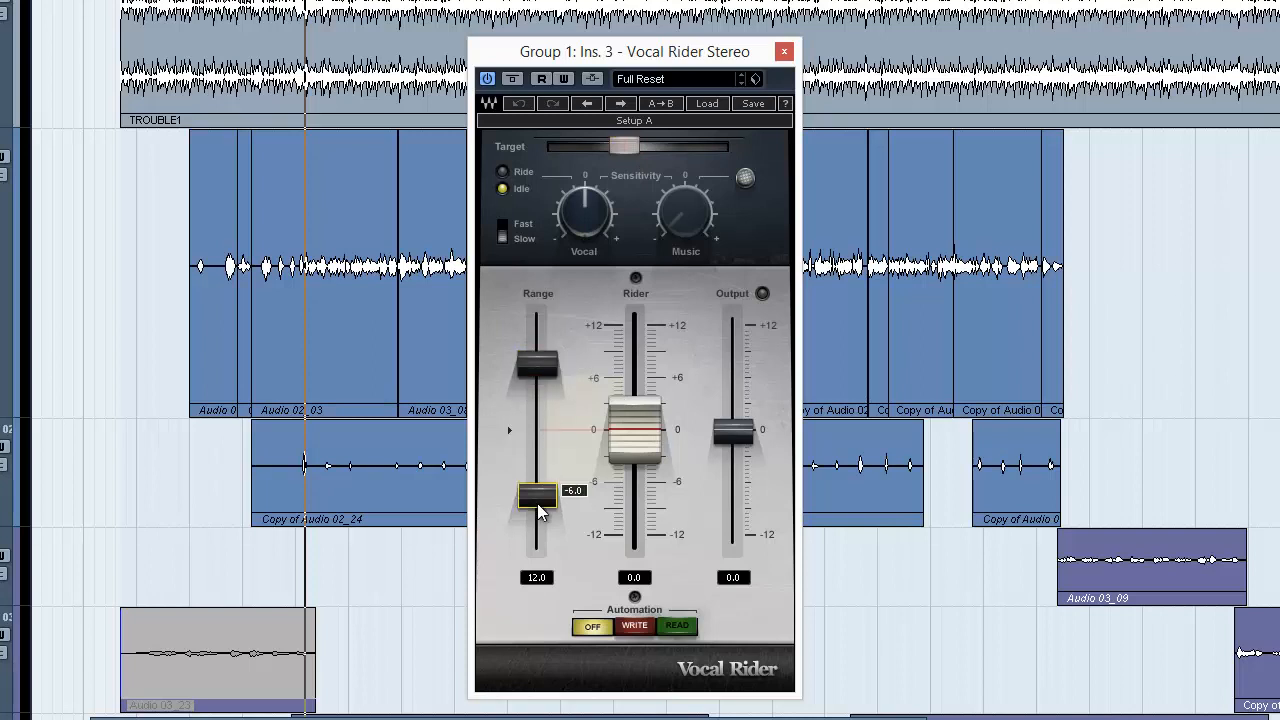
{"action": "left_click_drag", "start_coordinate": [536, 496], "coordinate": [536, 364]}
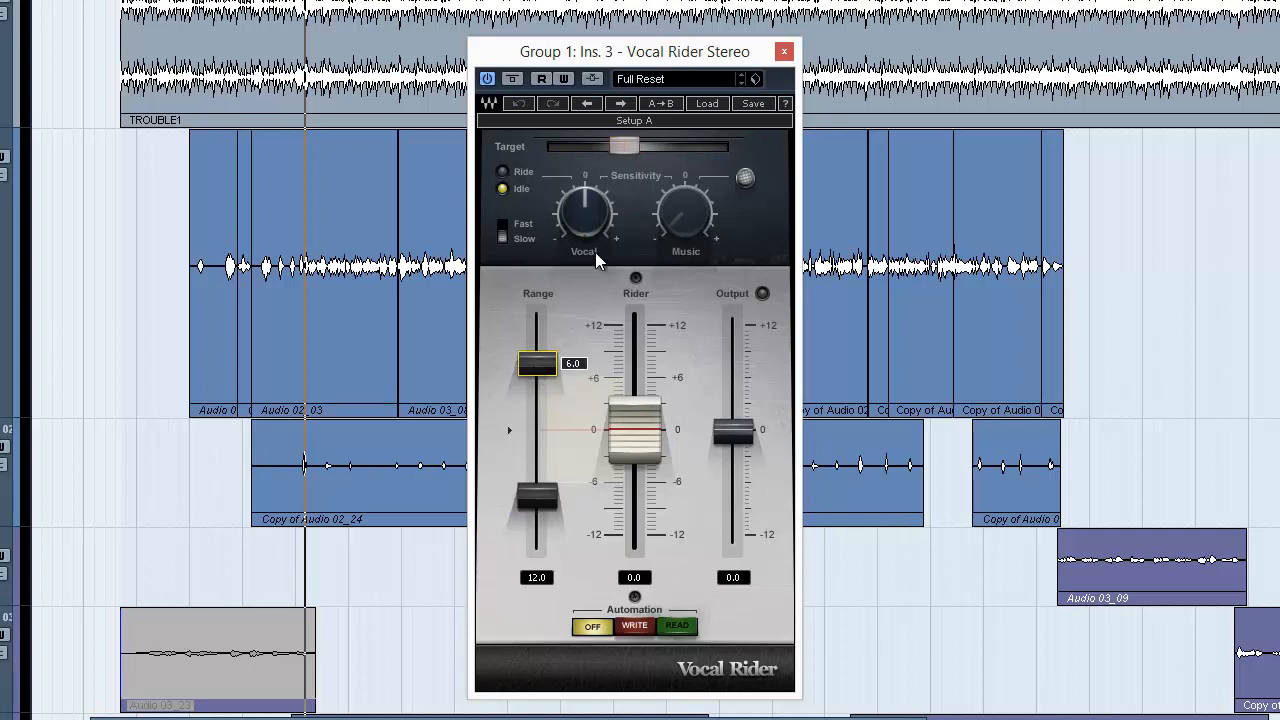
{"action": "left_click_drag", "start_coordinate": [624, 148], "coordinate": [628, 152]}
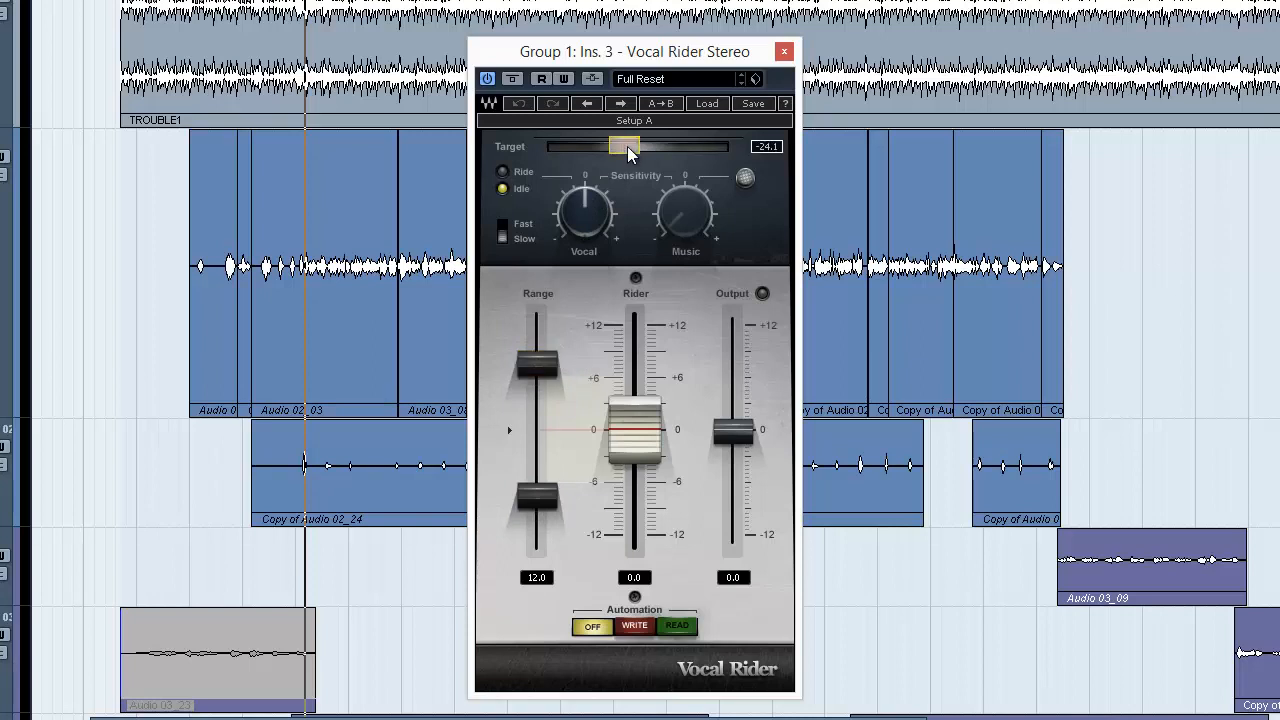
{"action": "left_click_drag", "start_coordinate": [624, 146], "coordinate": [596, 146]}
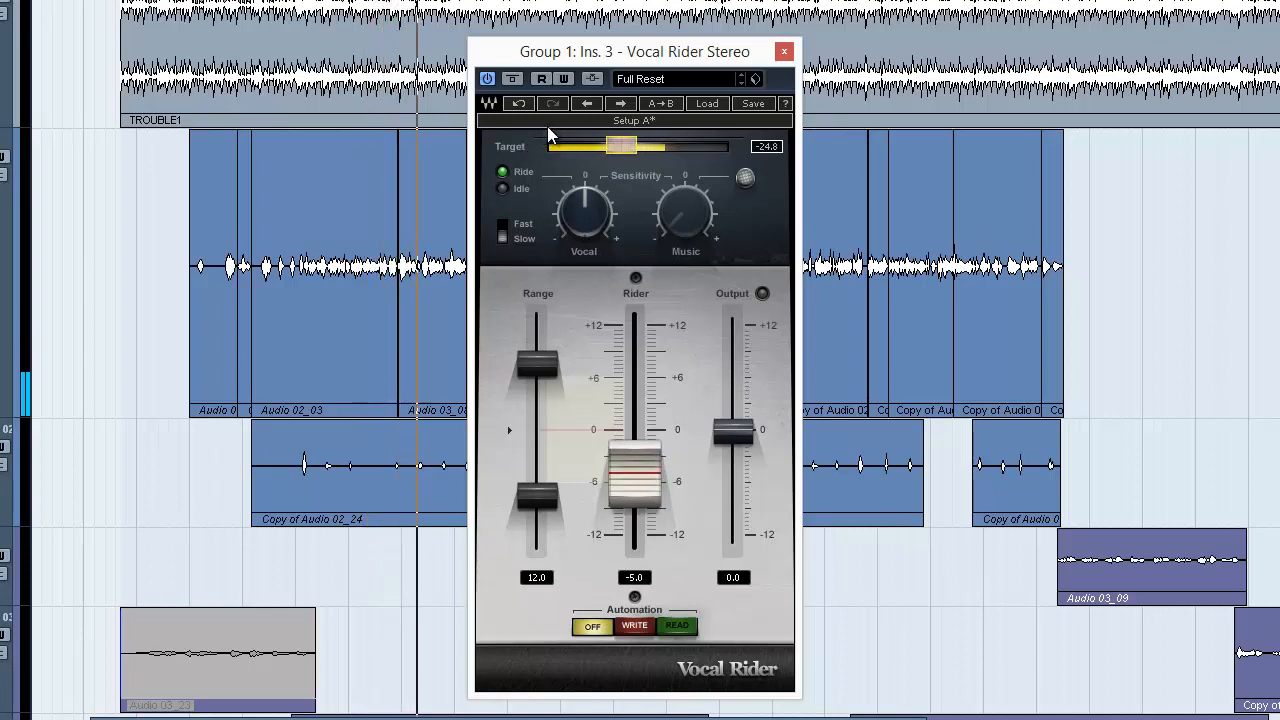
{"action": "left_click_drag", "start_coordinate": [636, 480], "coordinate": [636, 460]}
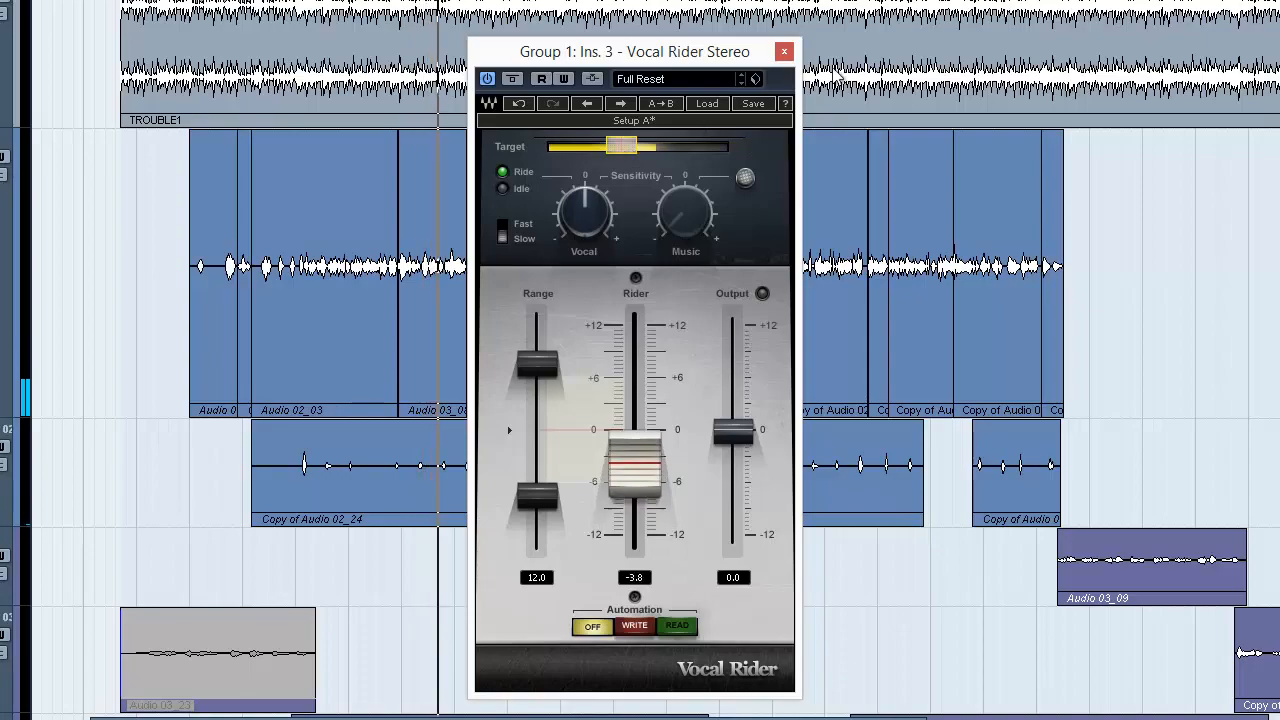
{"action": "left_click", "coordinate": [784, 52]}
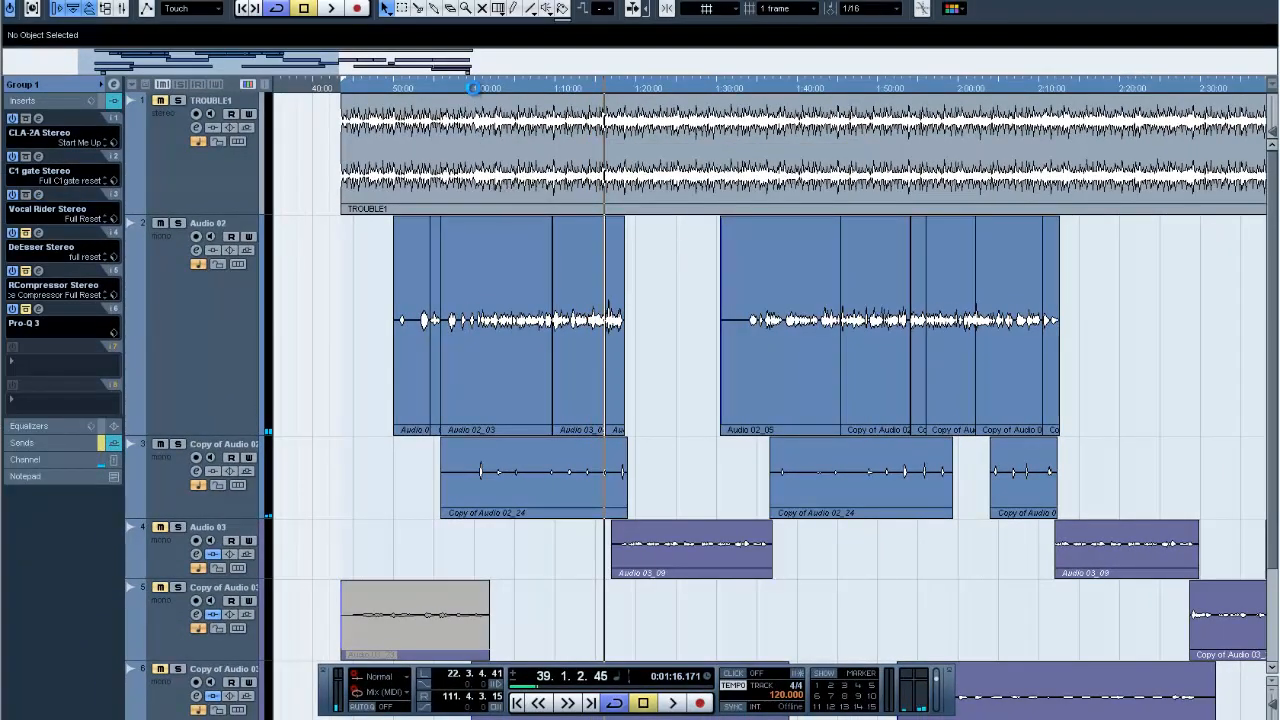
- Position the song near bar 35 and bring up the DeEsser on Group 1's Ins. 4
{"action": "left_click", "coordinate": [472, 88]}
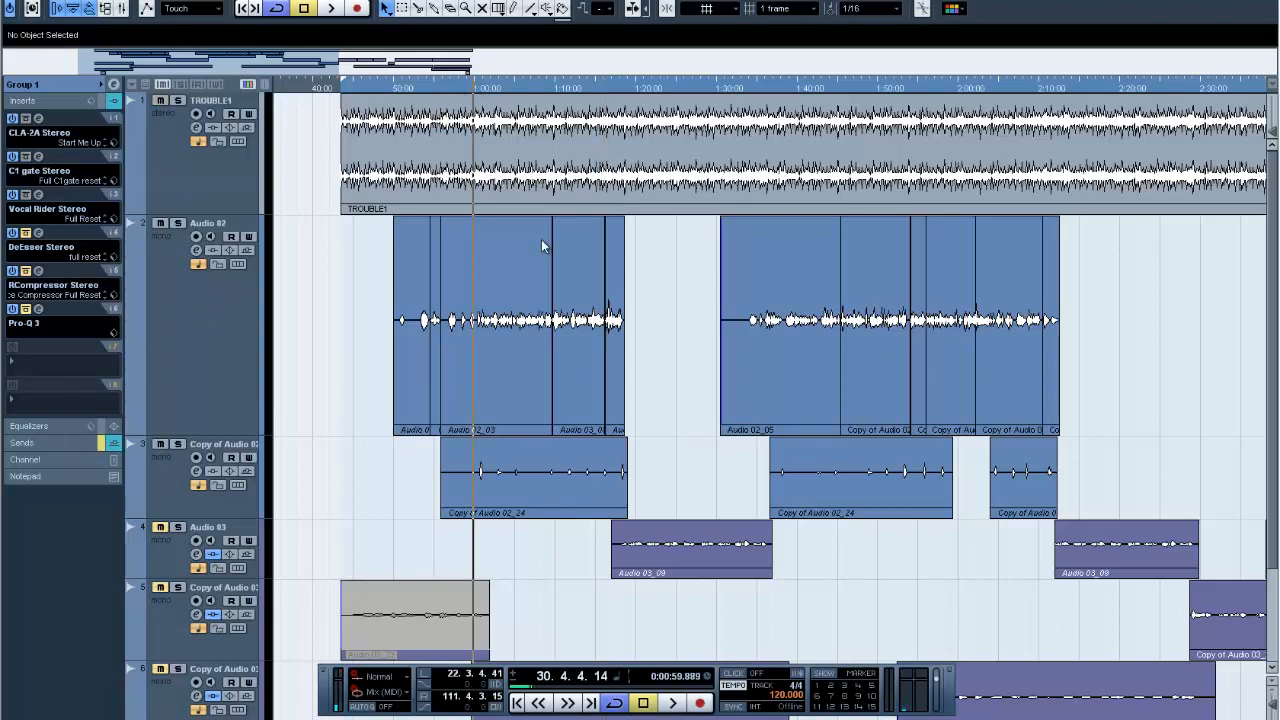
{"action": "left_click", "coordinate": [672, 704]}
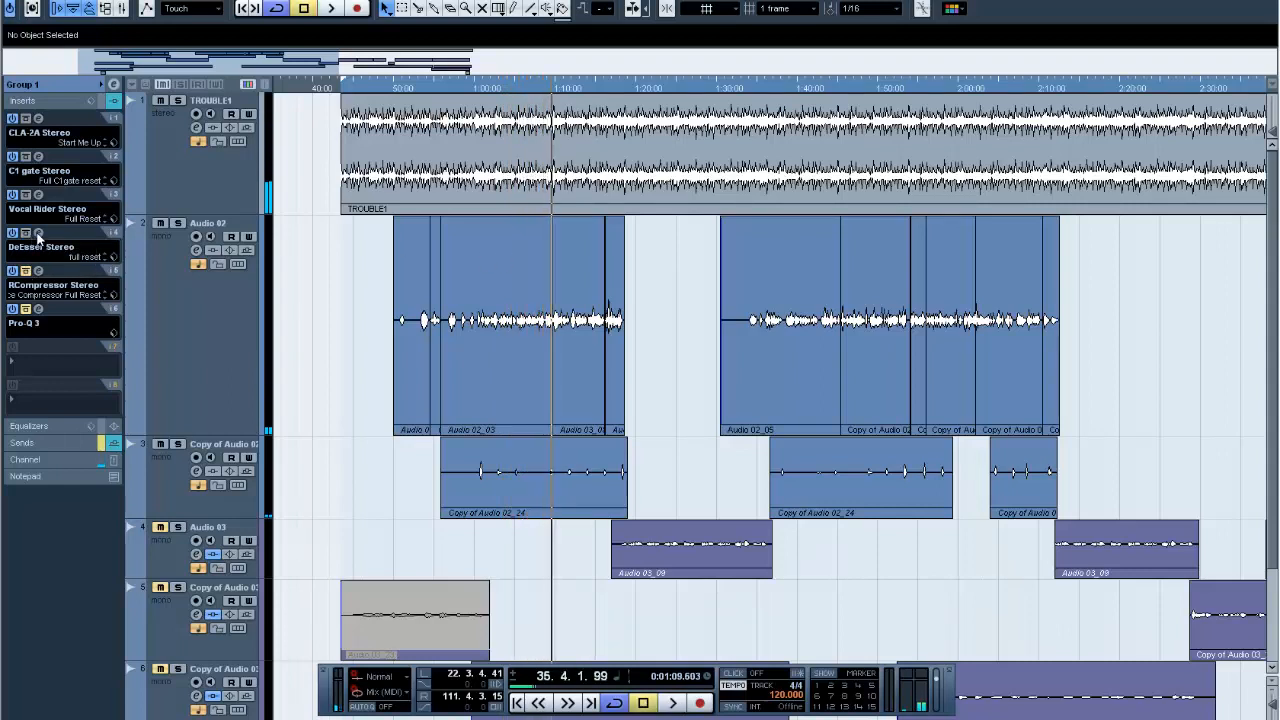
{"action": "left_click", "coordinate": [40, 248]}
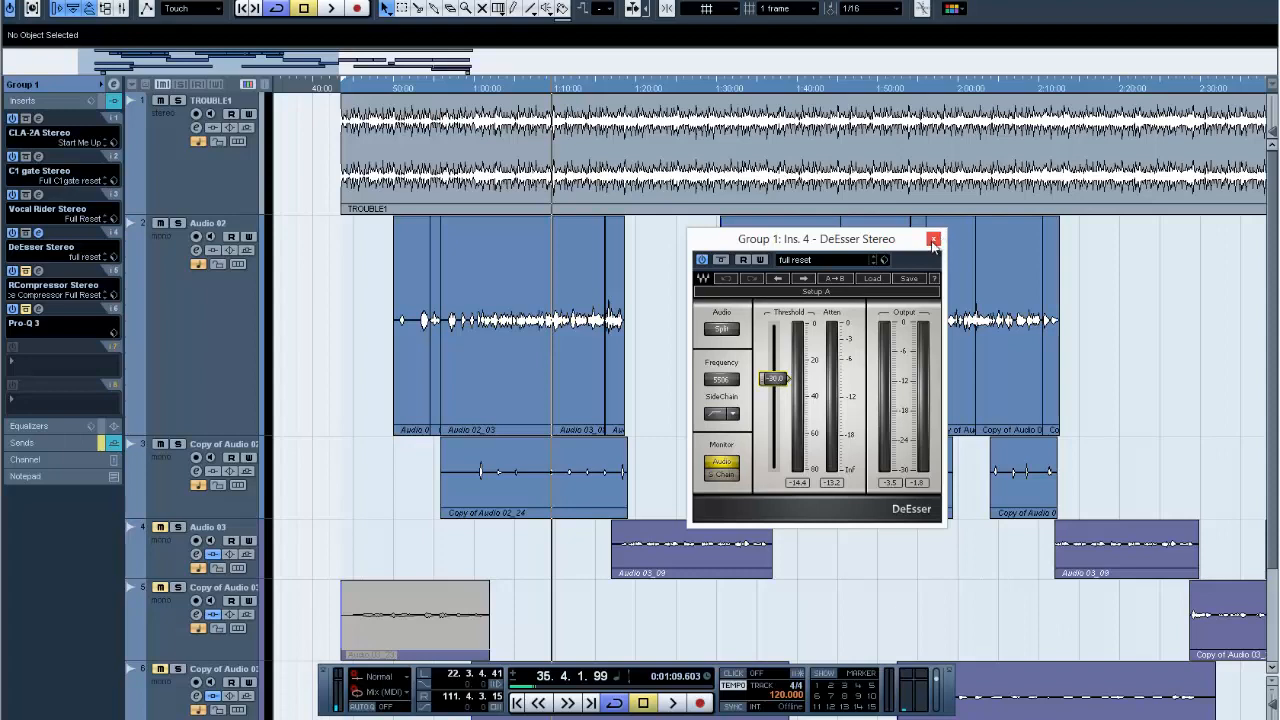
- Close the DeEsser and bring up the Renaissance Compressor on Ins. 5
{"action": "left_click", "coordinate": [932, 240]}
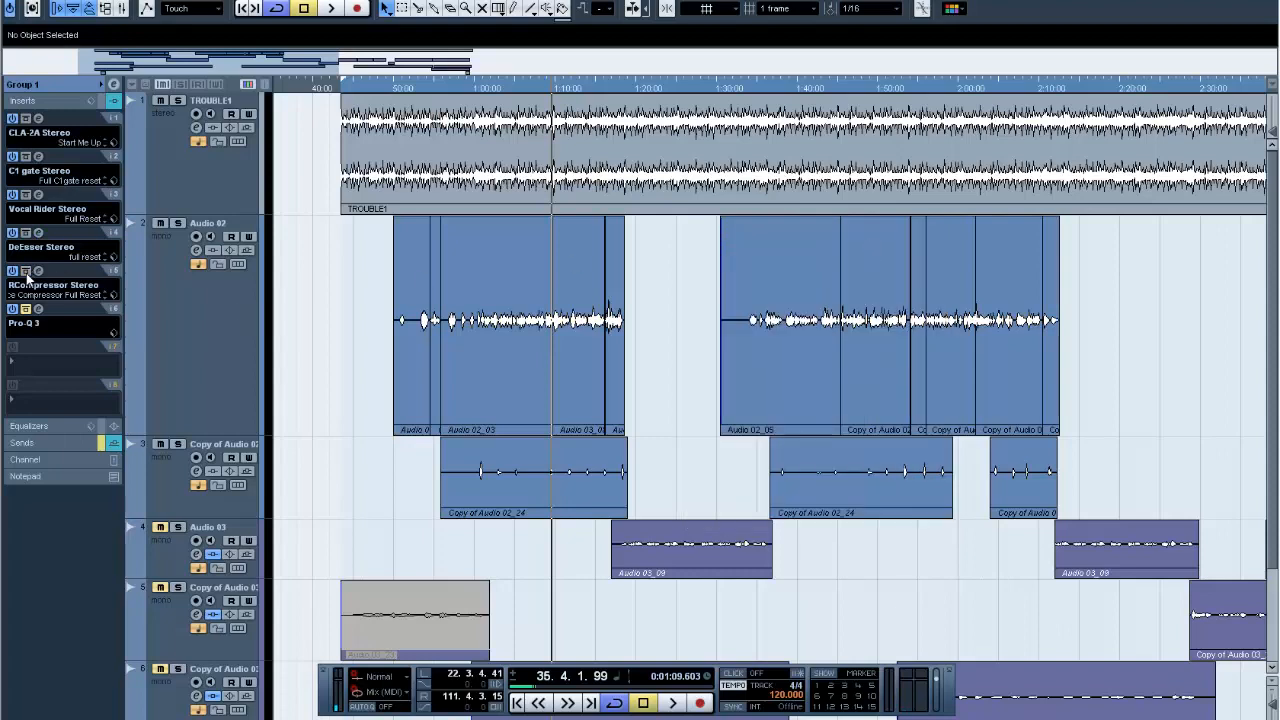
{"action": "left_click", "coordinate": [56, 284]}
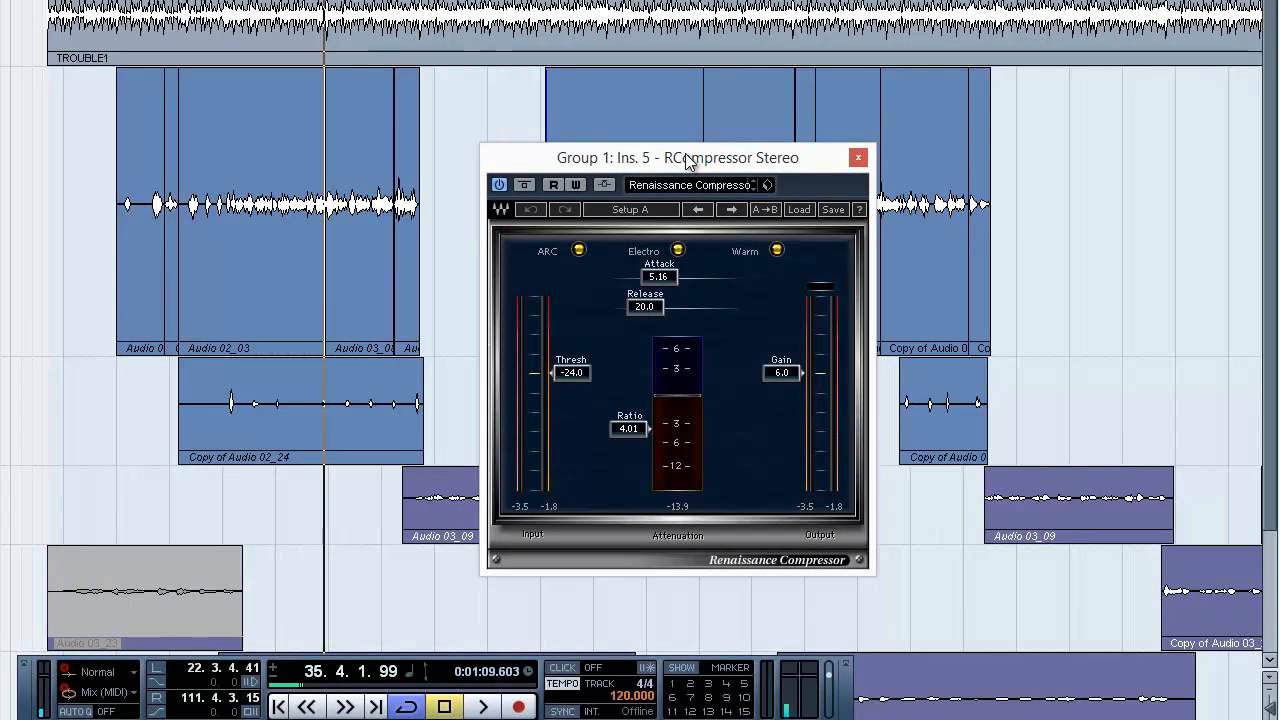
{"action": "mouse_move", "coordinate": [616, 362]}
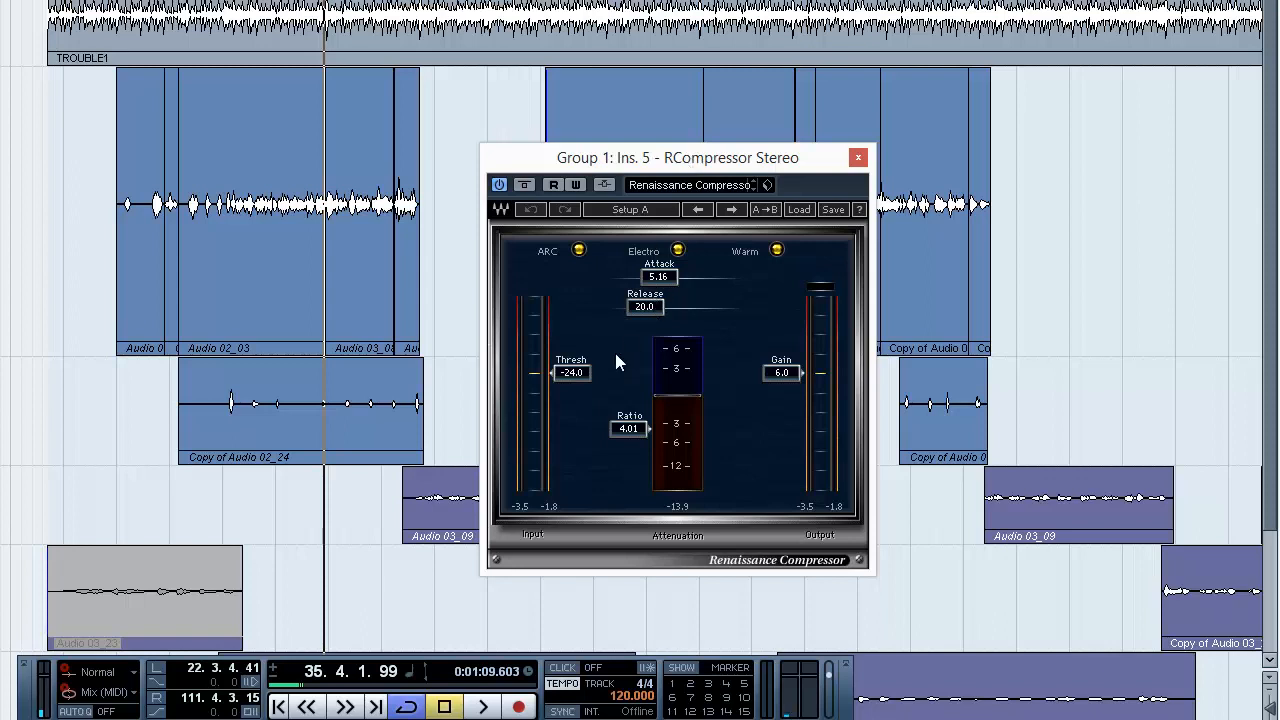
{"action": "mouse_move", "coordinate": [570, 384]}
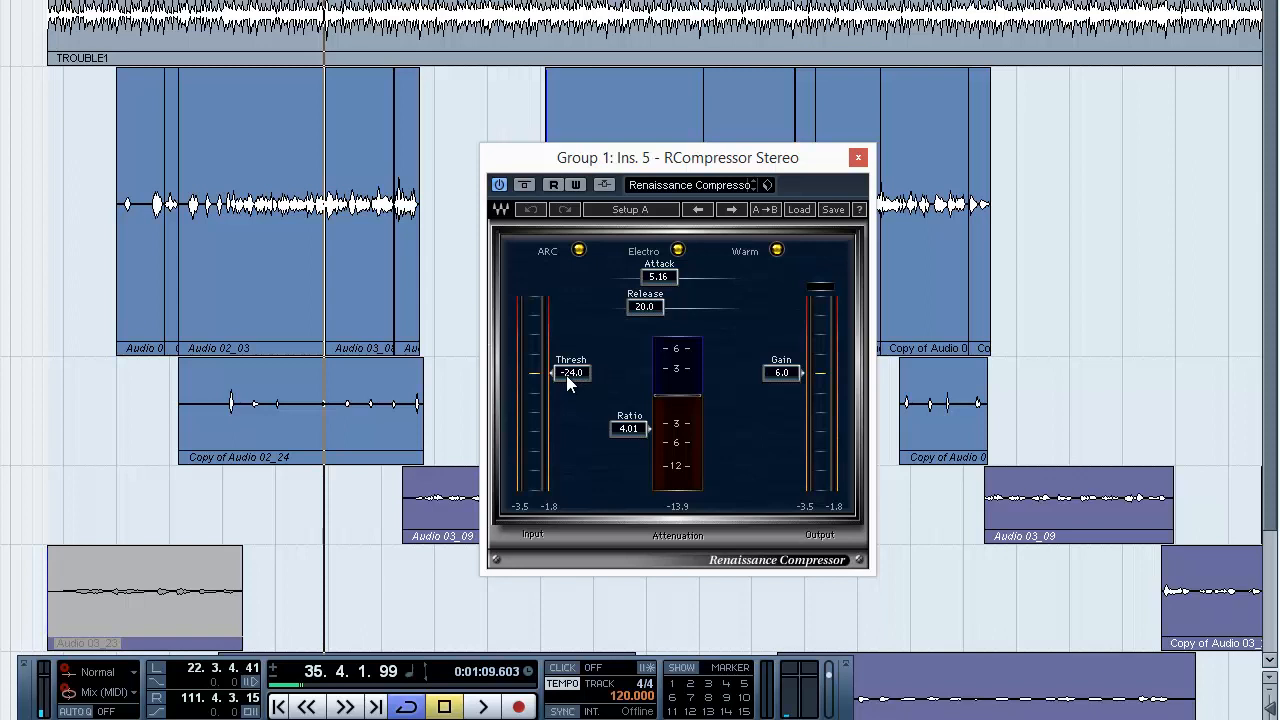
{"action": "mouse_move", "coordinate": [644, 320]}
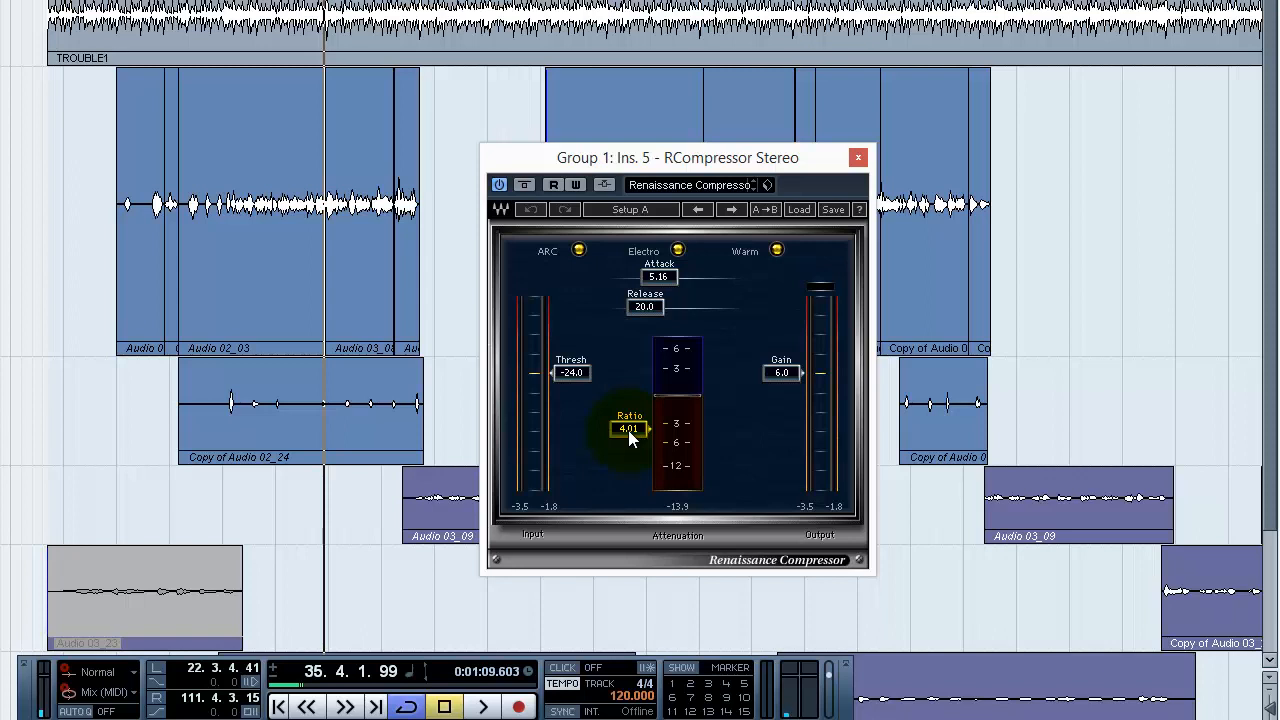
{"action": "mouse_move", "coordinate": [752, 378]}
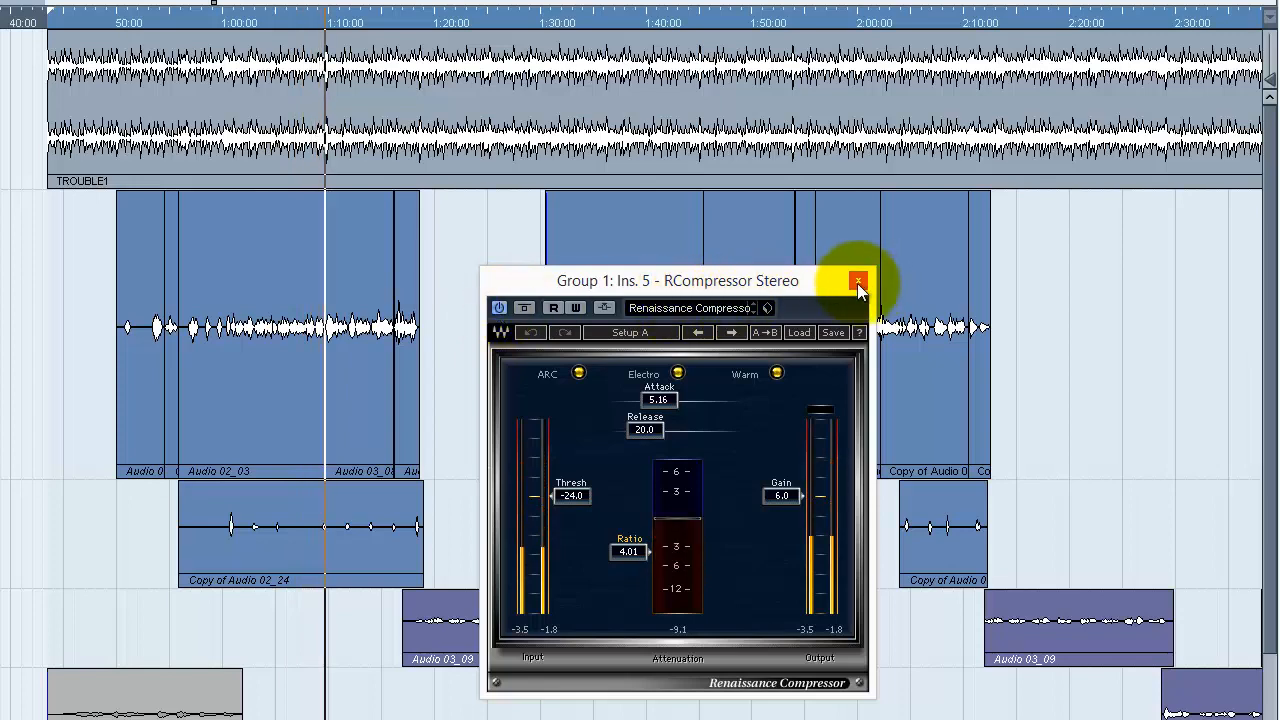
- Close the Renaissance Compressor after reviewing threshold, ratio, attack and release
{"action": "left_click", "coordinate": [858, 280]}
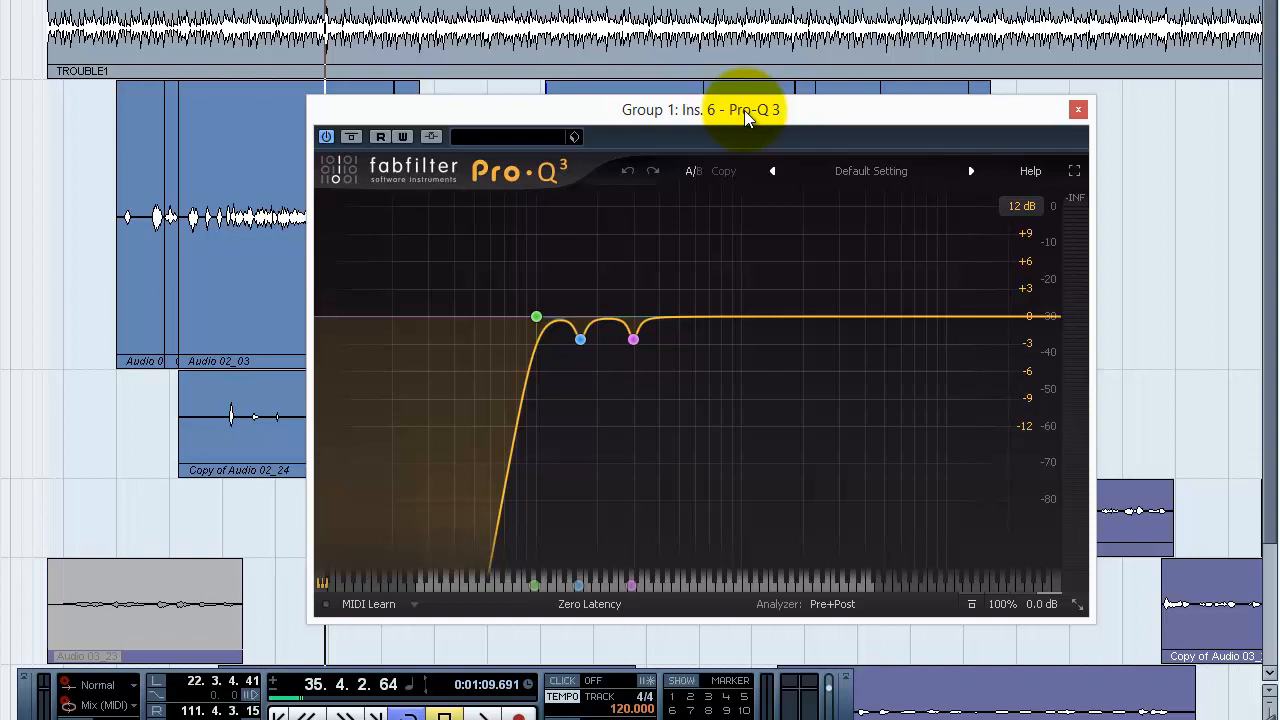
{"action": "mouse_move", "coordinate": [1078, 108]}
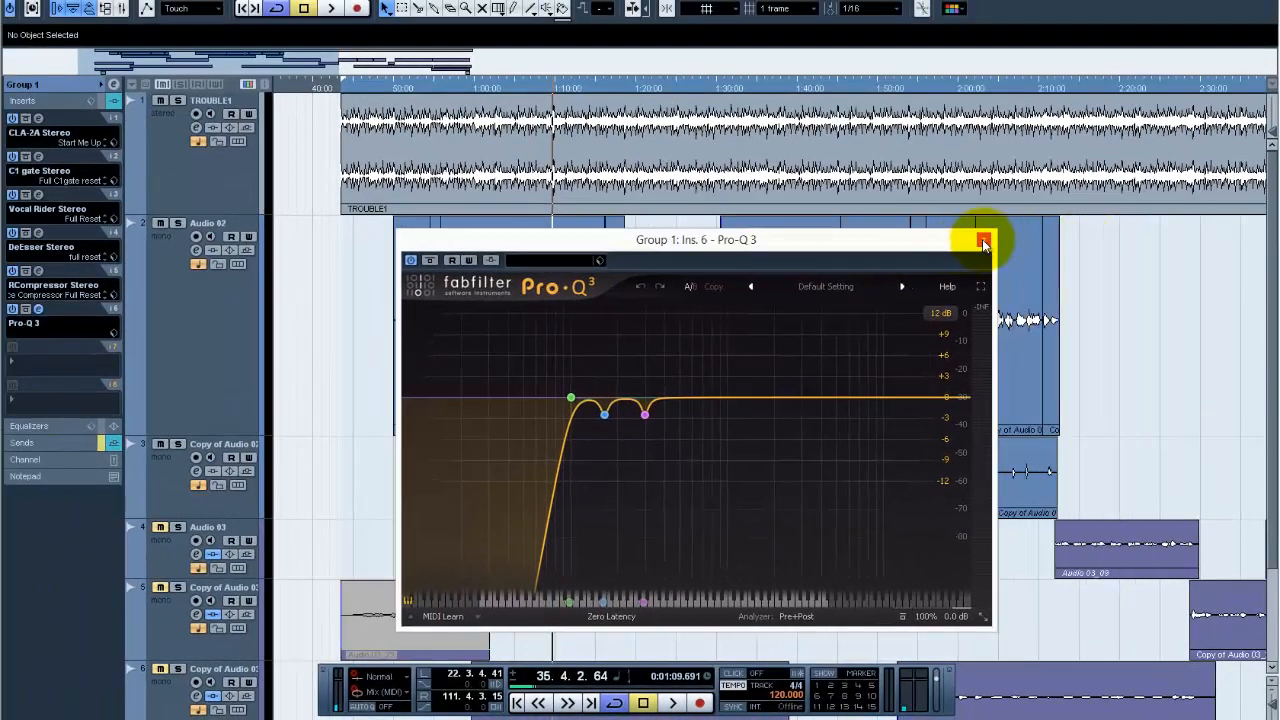
{"action": "left_click", "coordinate": [984, 244]}
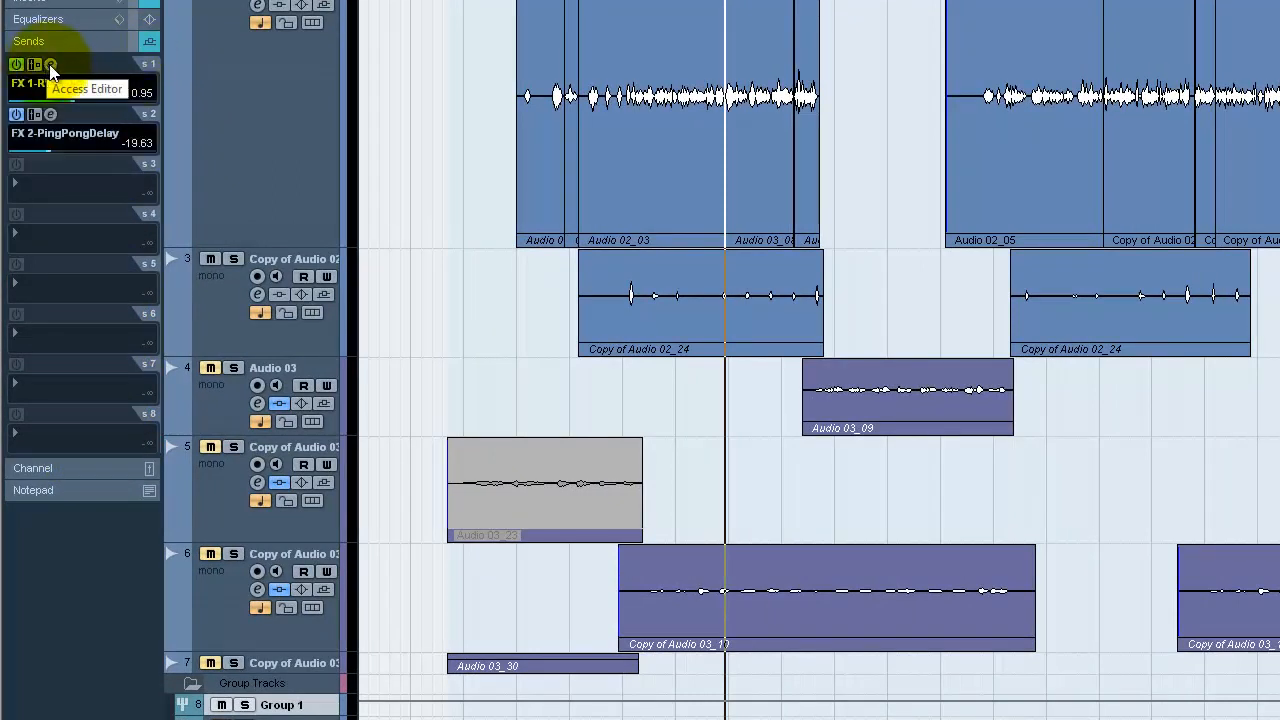
- Bring up the Renaissance Reverb on Group 1's FX 1-RVerb send
{"action": "left_click", "coordinate": [52, 62]}
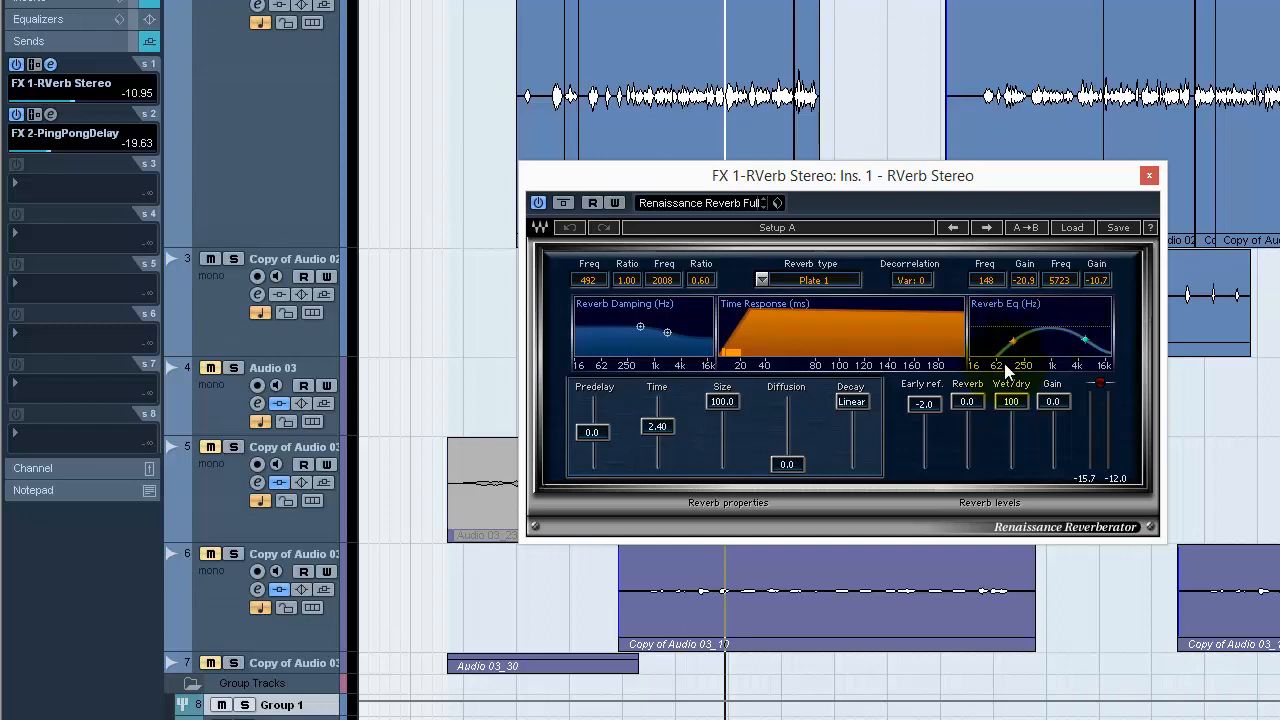
{"action": "mouse_move", "coordinate": [1164, 190]}
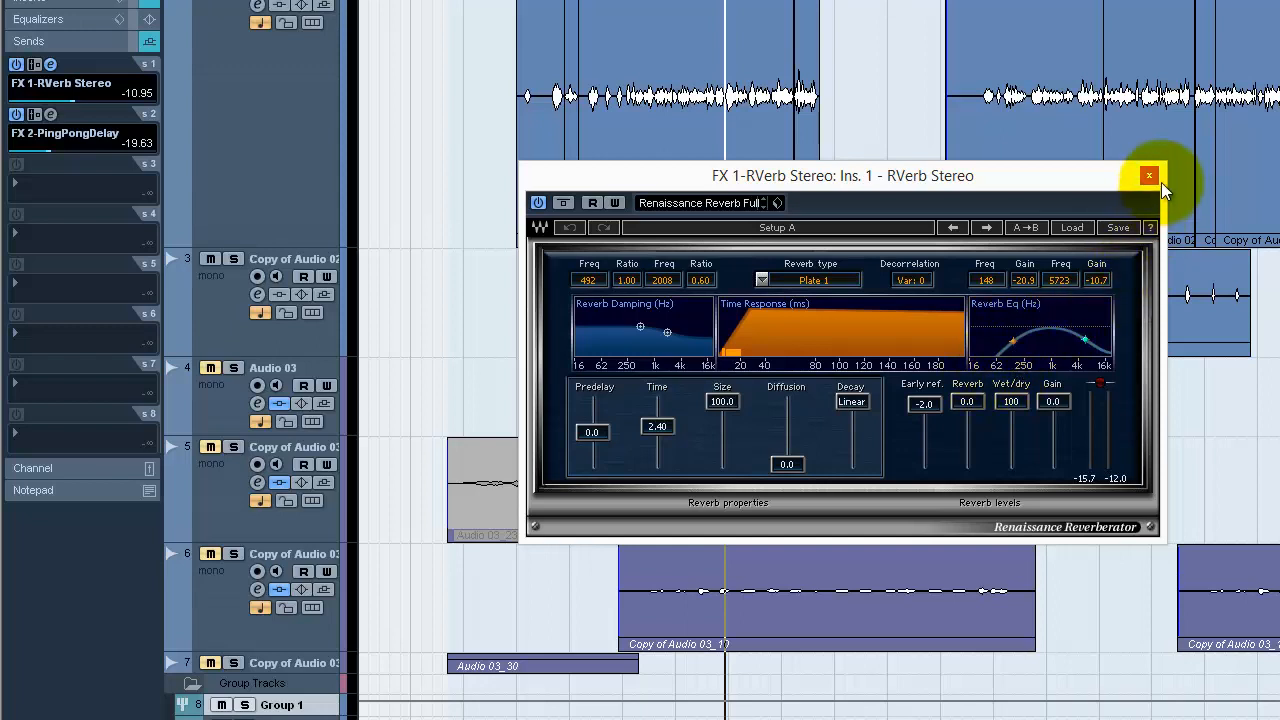
- Close the Renaissance Reverb, view the FX 2 PingPongDelay, then close it
{"action": "left_click", "coordinate": [1148, 176]}
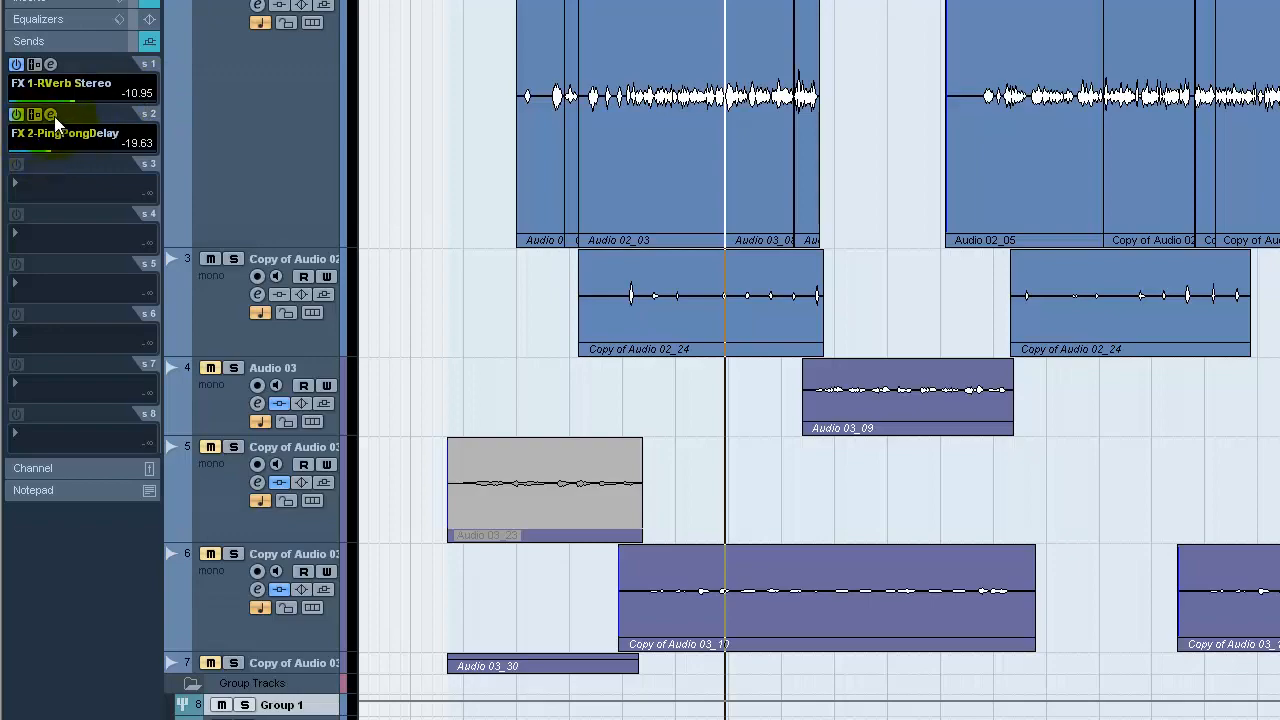
{"action": "left_click", "coordinate": [64, 132]}
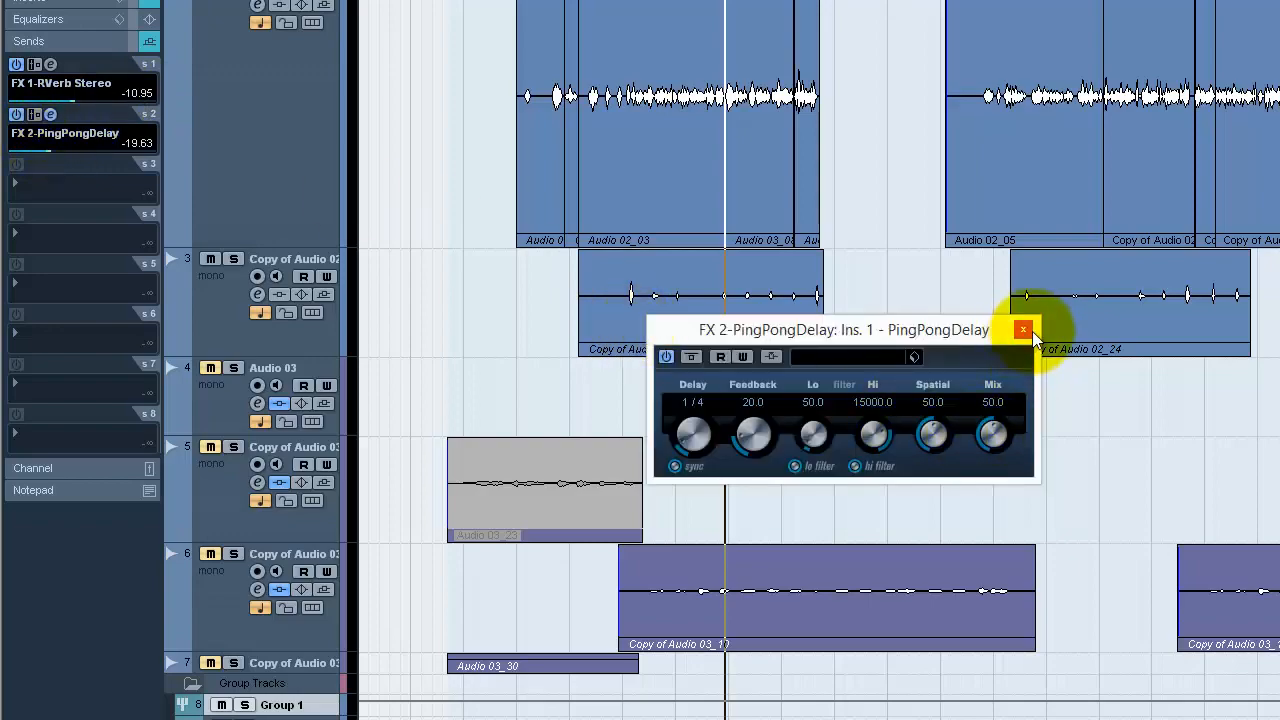
{"action": "left_click", "coordinate": [1024, 330]}
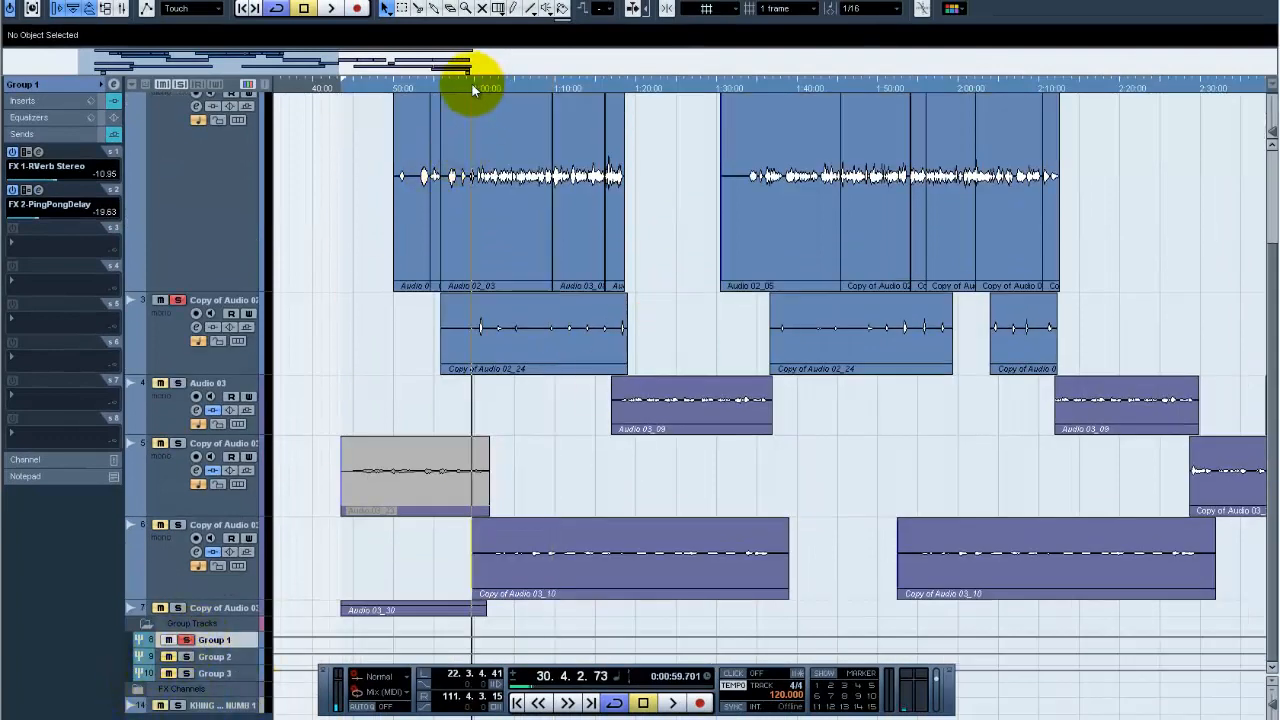
- Review Auto-Tune 8.1 Retune Speed on the Audio 03 vocal and close the plugin
{"action": "left_click", "coordinate": [330, 8]}
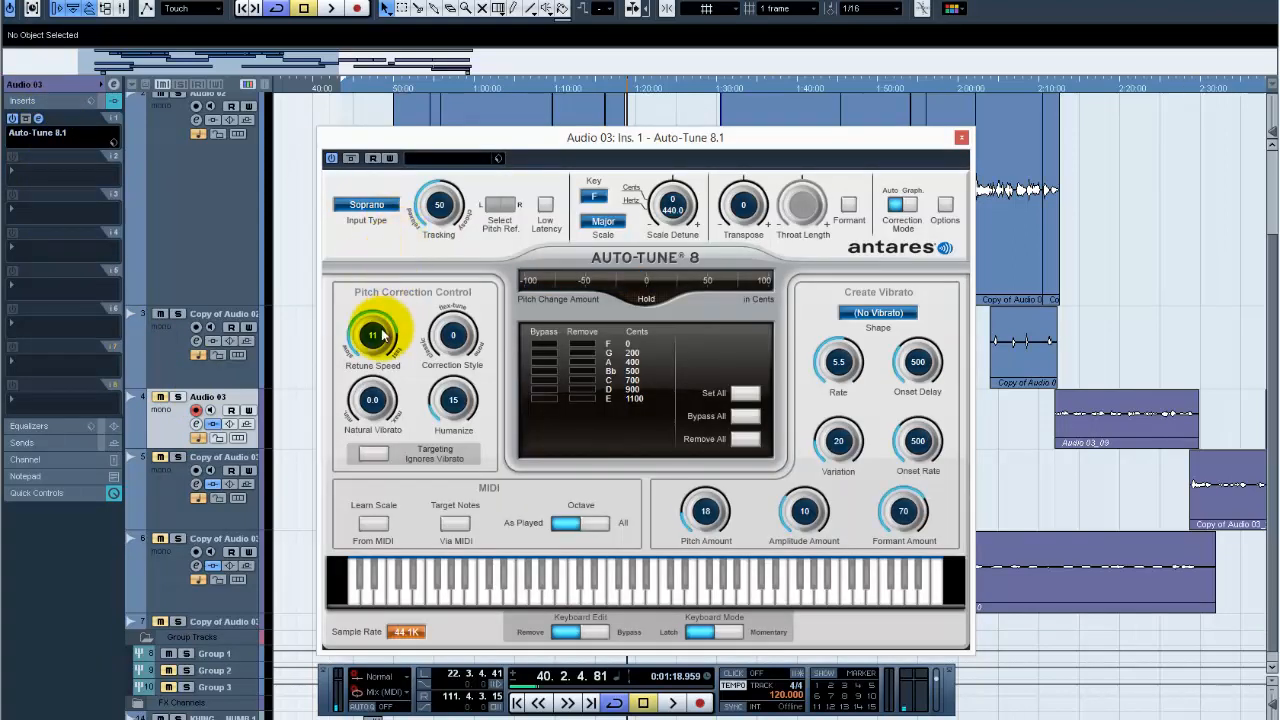
{"action": "mouse_move", "coordinate": [378, 336]}
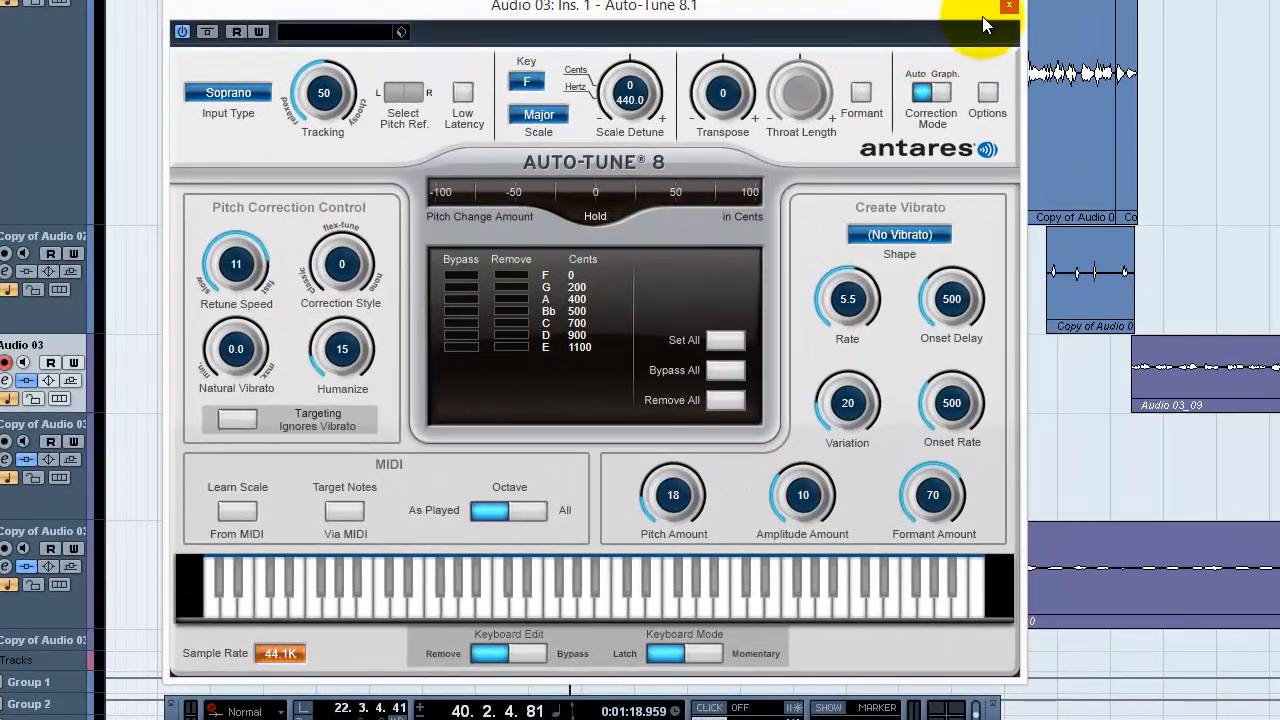
{"action": "left_click", "coordinate": [1008, 6]}
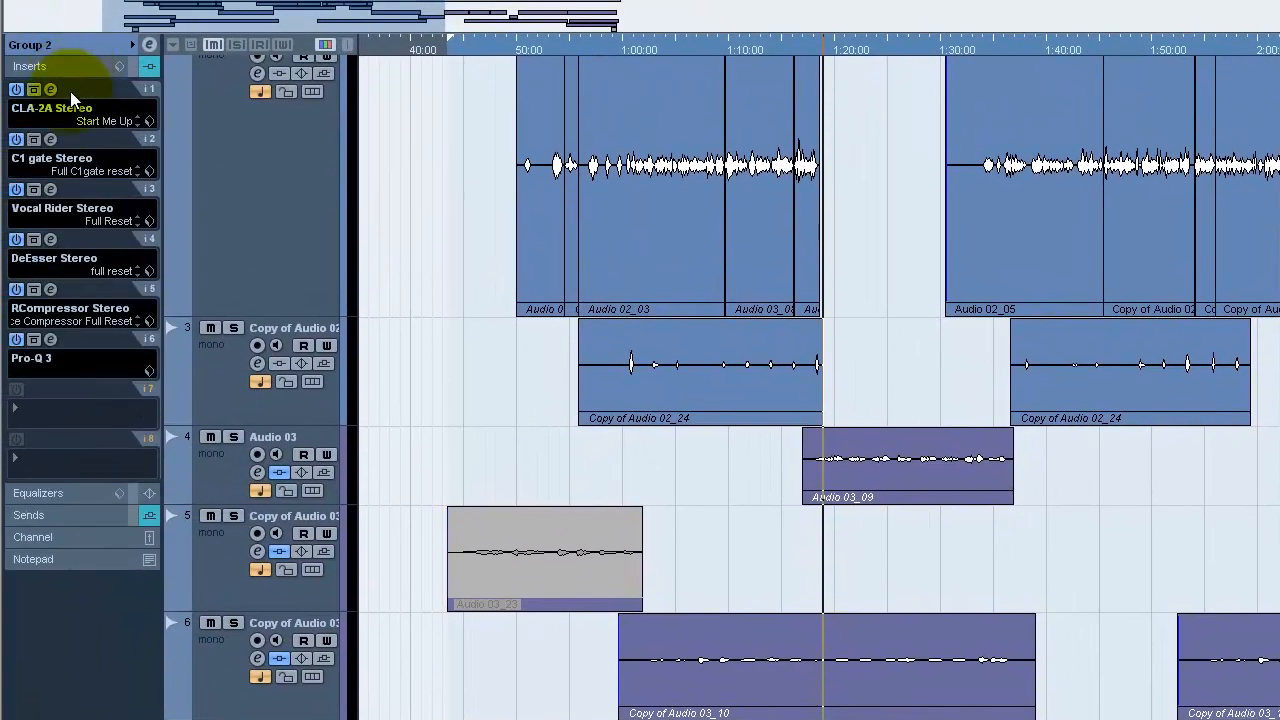
- Check the CLA-2A compressor settings on Group 2 and close it
{"action": "left_click", "coordinate": [50, 108]}
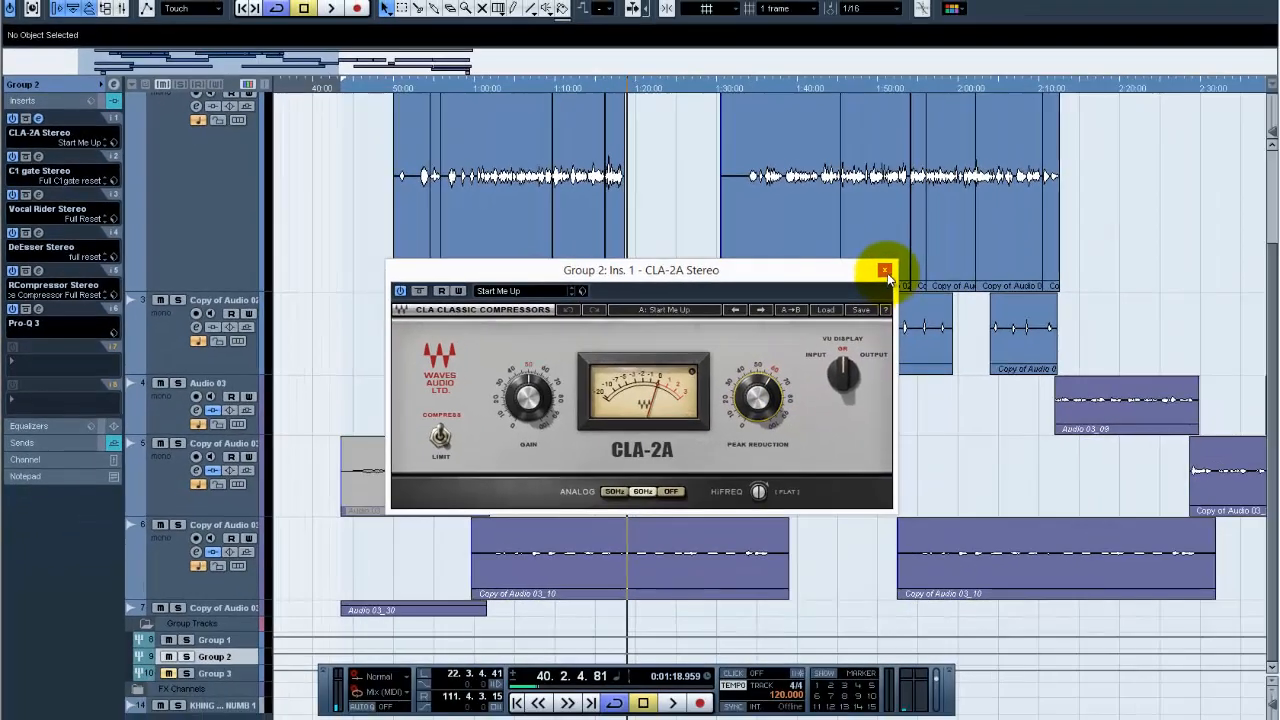
{"action": "left_click", "coordinate": [884, 272]}
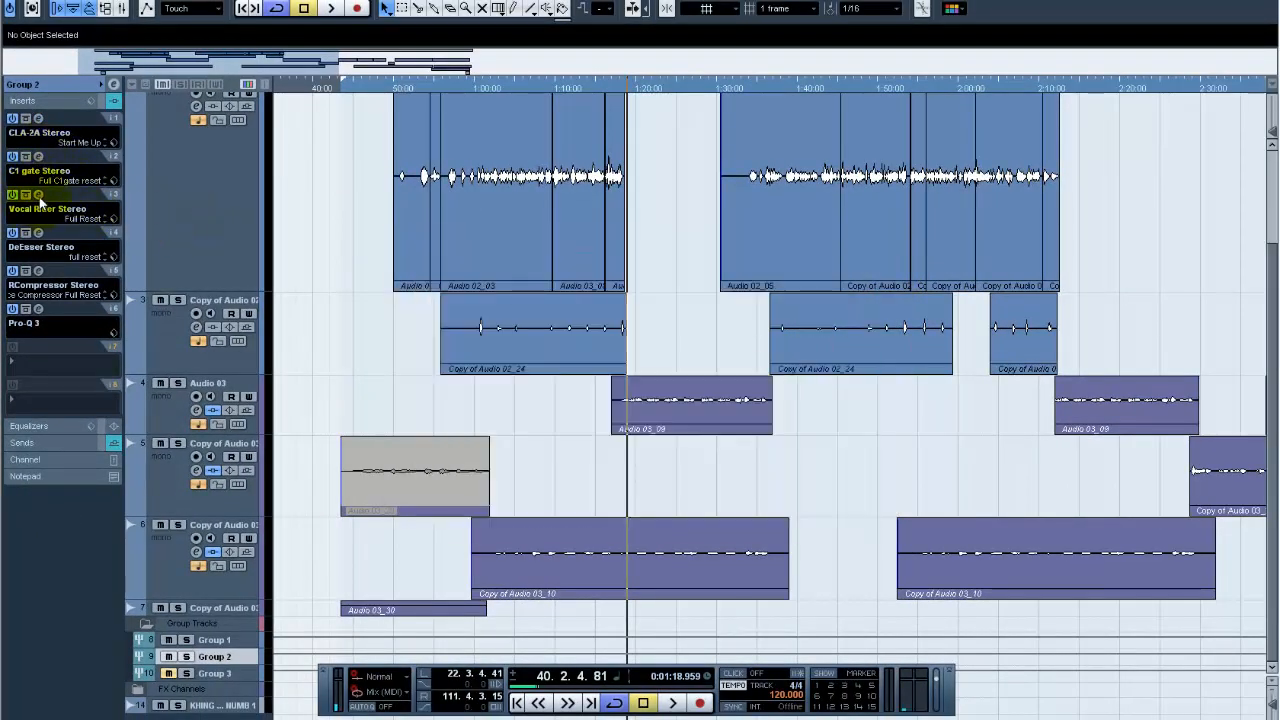
- Check the DeEsser and Pro-Q 3 equalizer on Group 2 and close them
{"action": "left_click", "coordinate": [40, 248]}
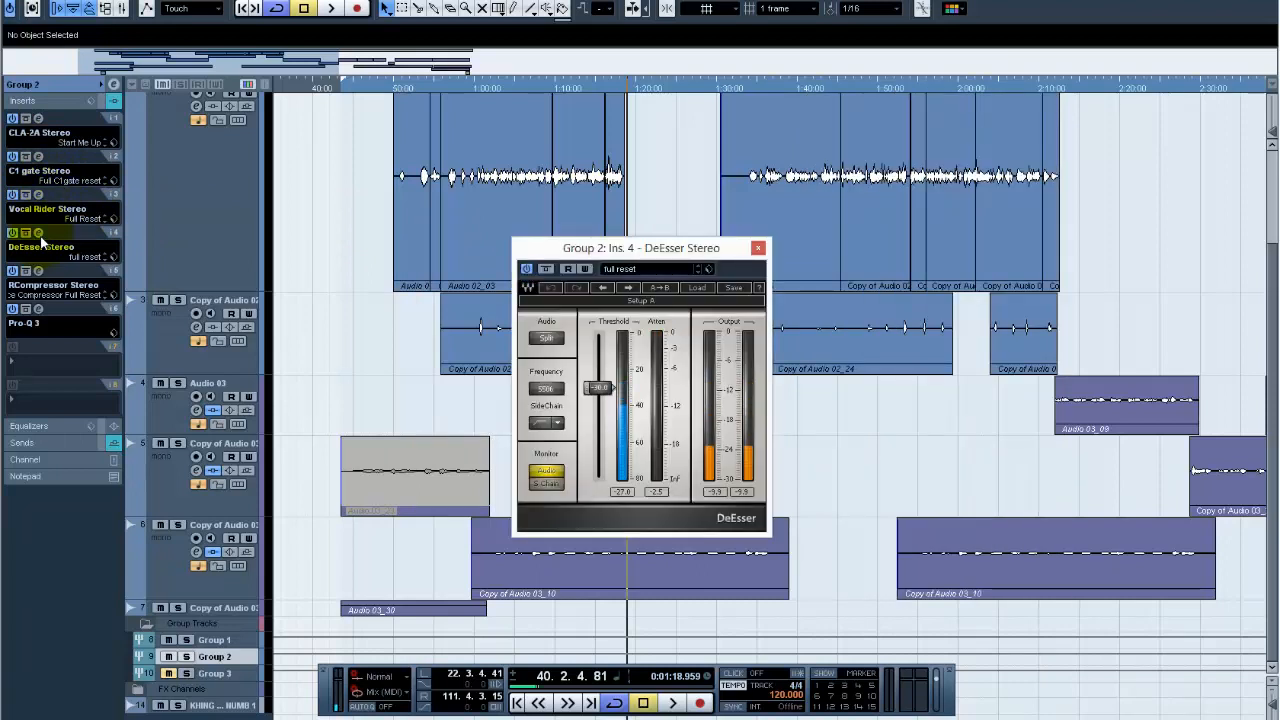
{"action": "left_click", "coordinate": [40, 272]}
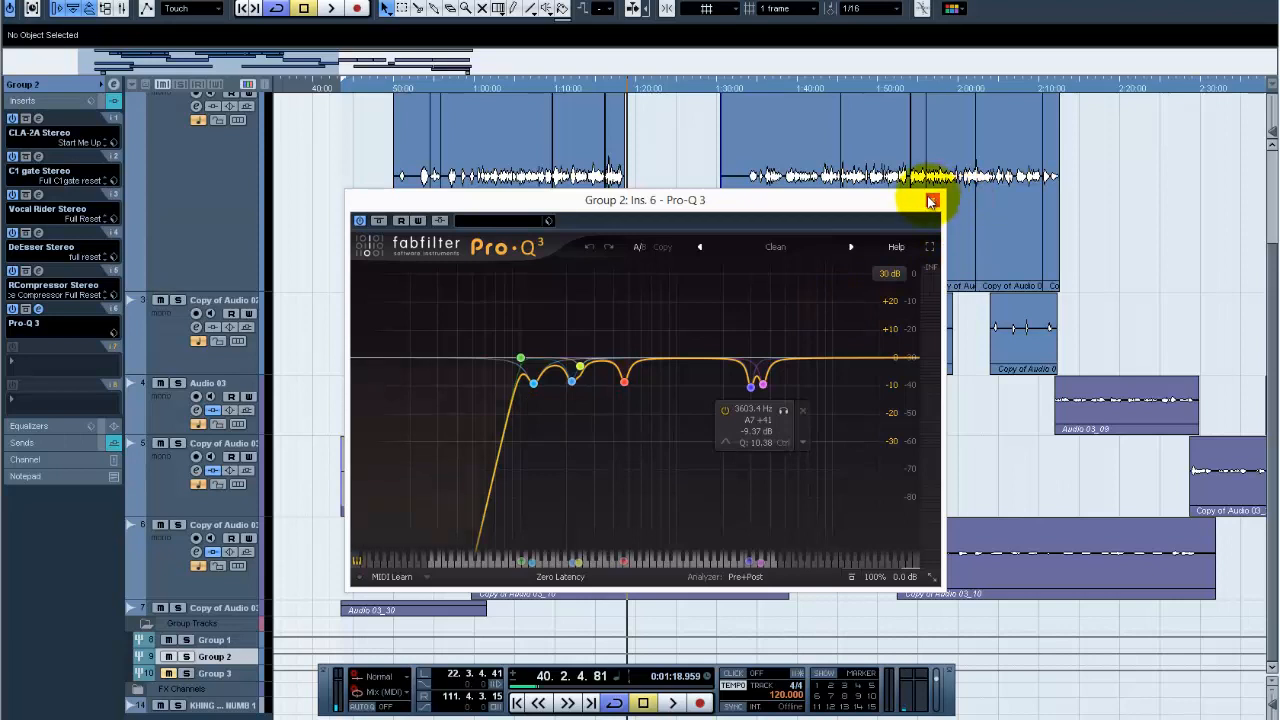
{"action": "left_click", "coordinate": [930, 200]}
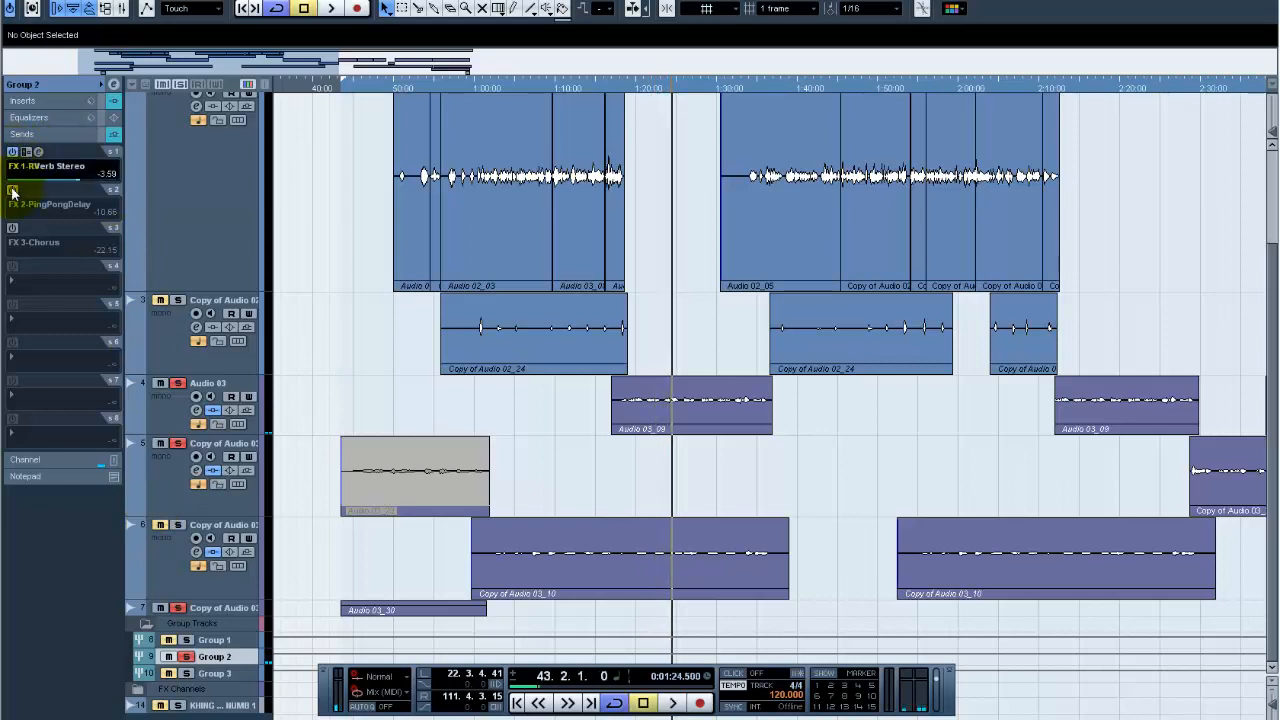
- Enable the PingPongDelay and Chorus sends on Group 2, then select the copied Audio 03 track
{"action": "left_click", "coordinate": [50, 228]}
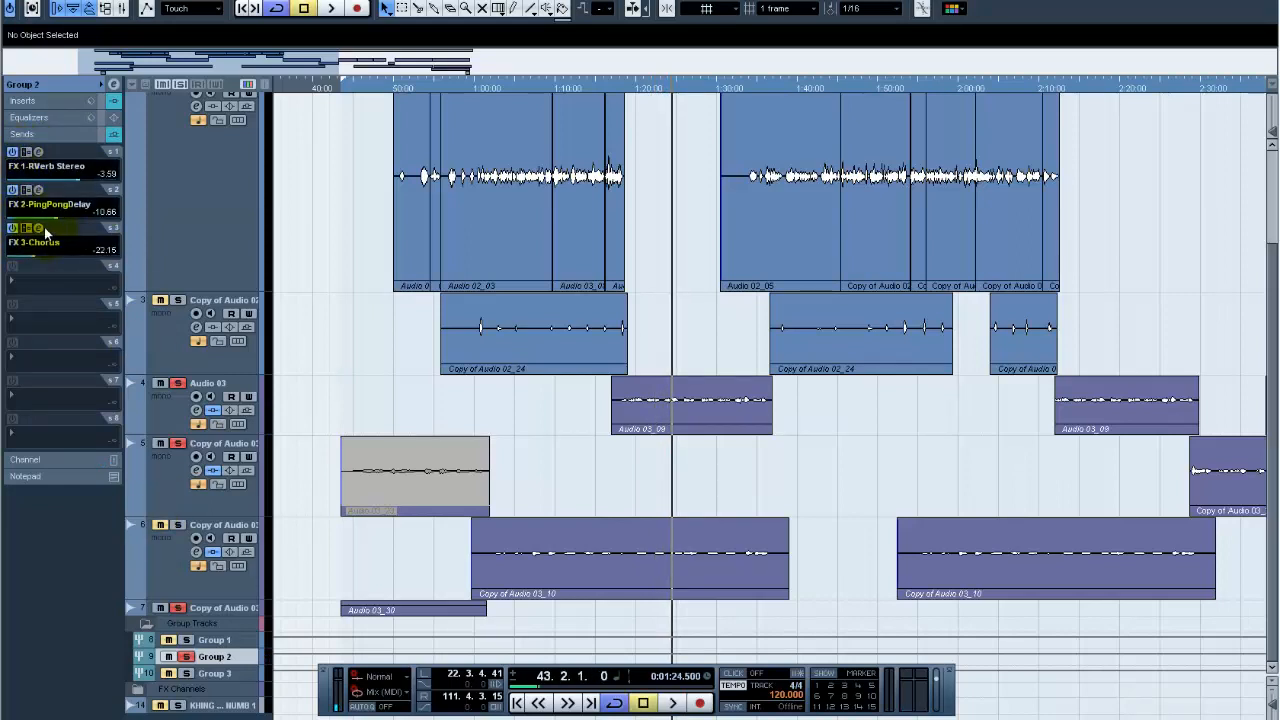
{"action": "left_click", "coordinate": [36, 228]}
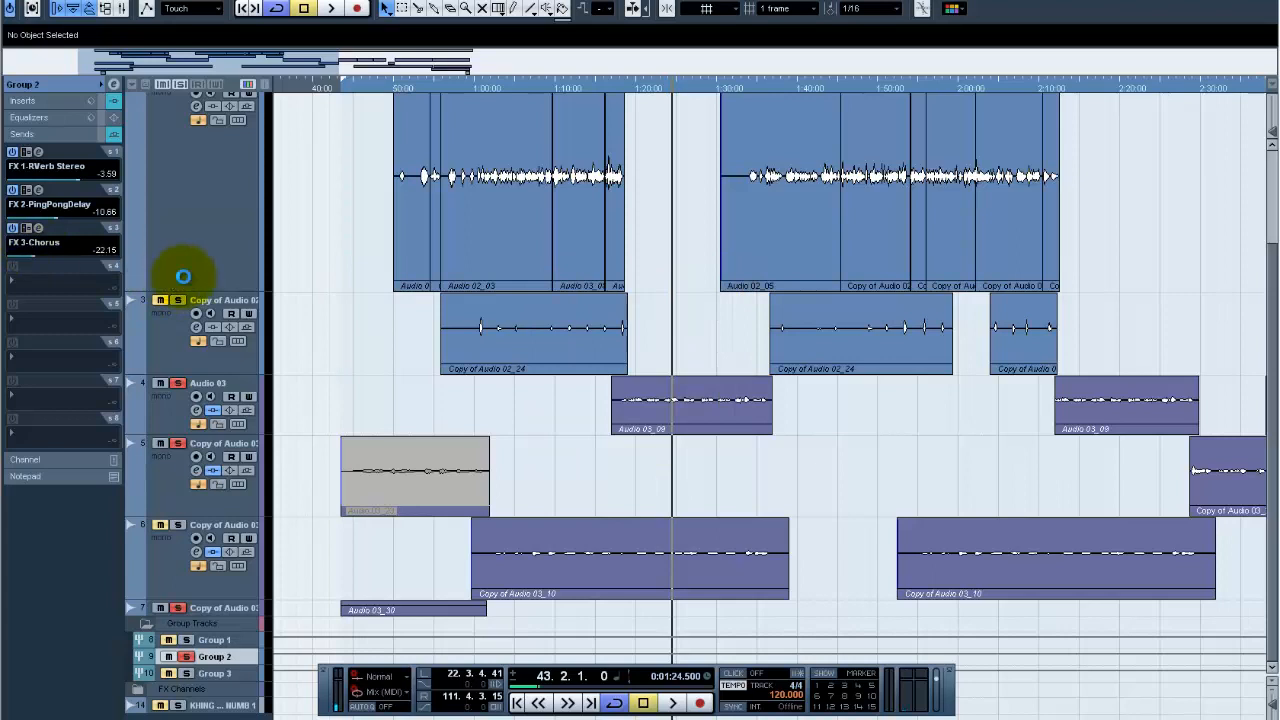
{"action": "left_click", "coordinate": [330, 8]}
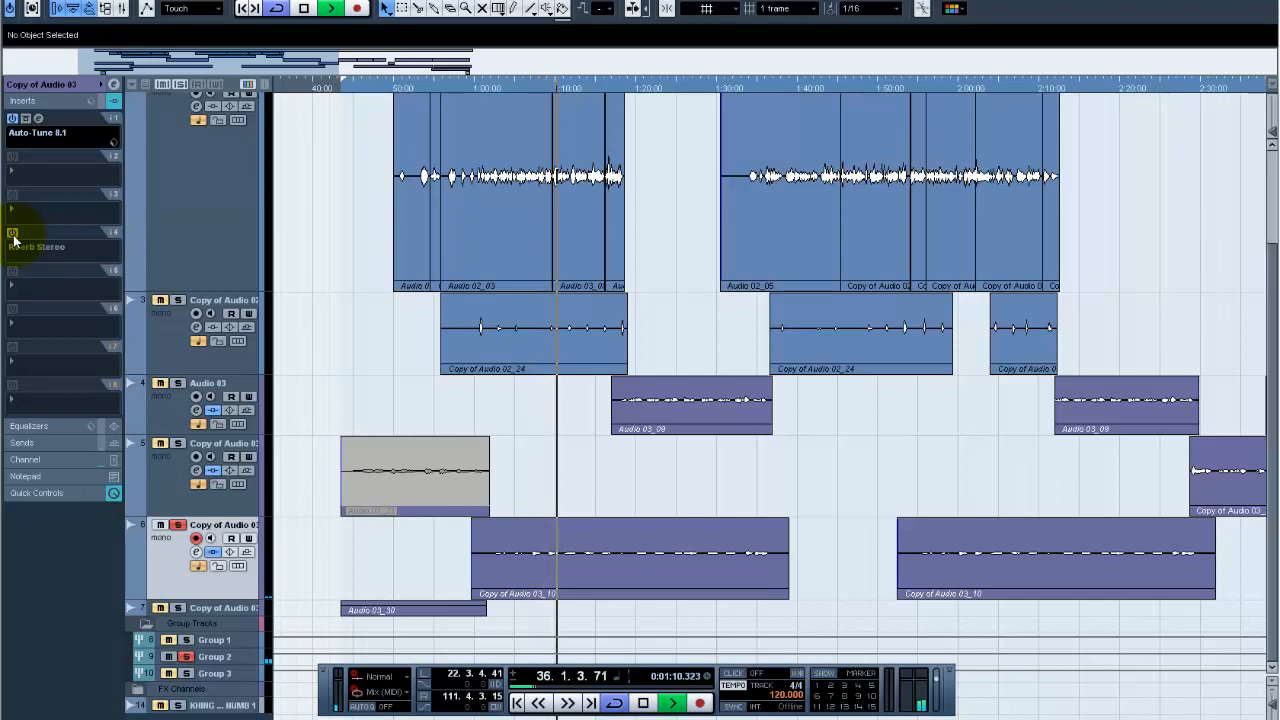
- Insert FabFilter Pro-Q in slot 3 on Copy of Audio 03, after Auto-Tune
{"action": "left_click", "coordinate": [672, 704]}
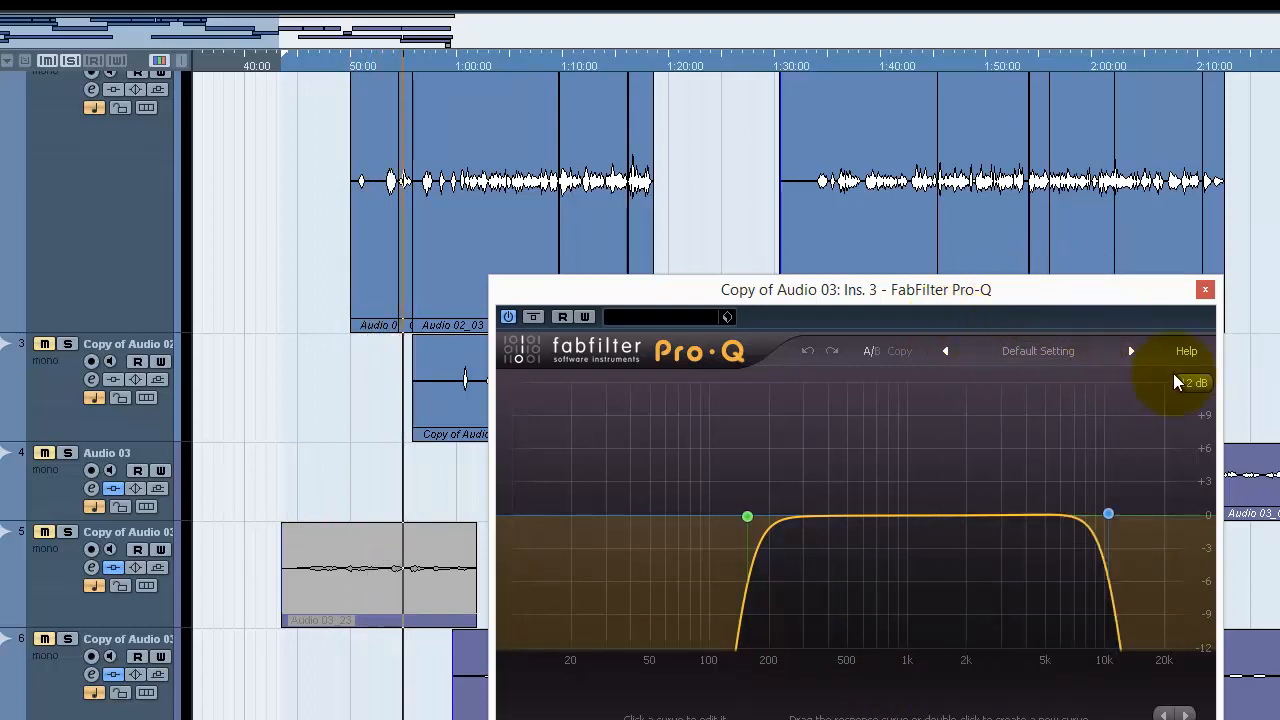
- Set the Pro-Q analyzer to Pre+Post to show both spectra
{"action": "left_click", "coordinate": [1038, 352]}
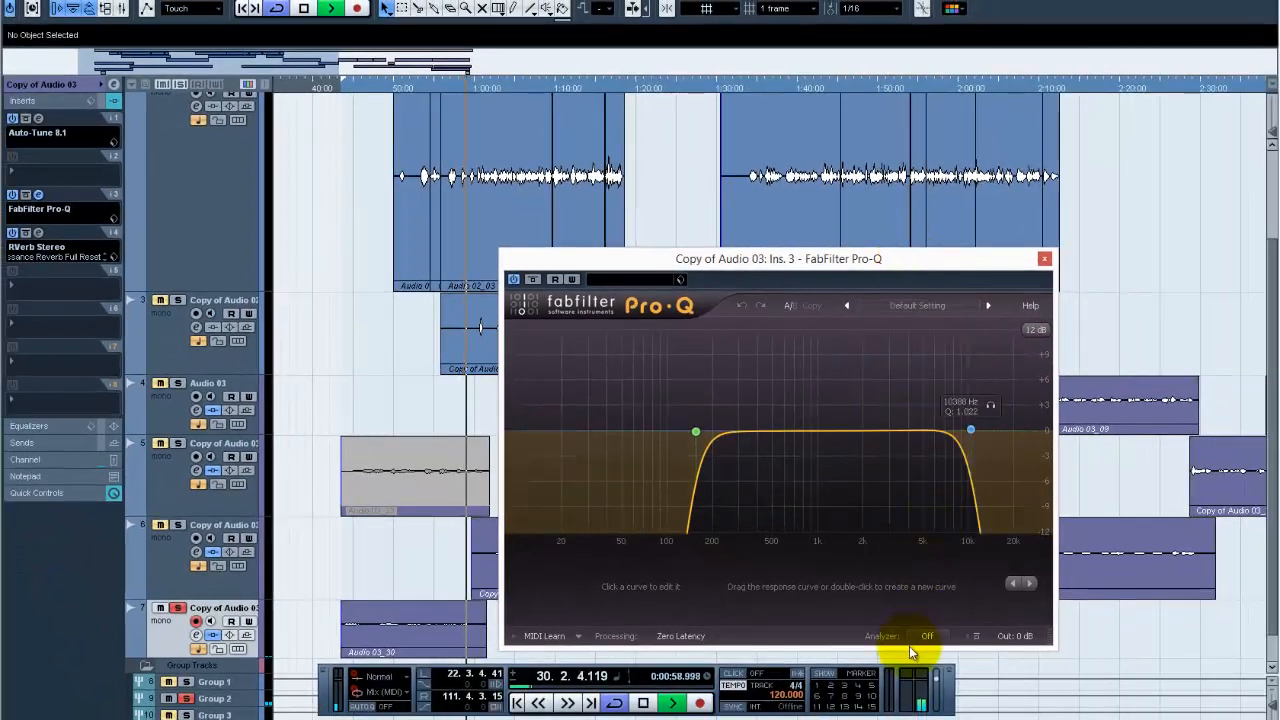
{"action": "left_click", "coordinate": [928, 636]}
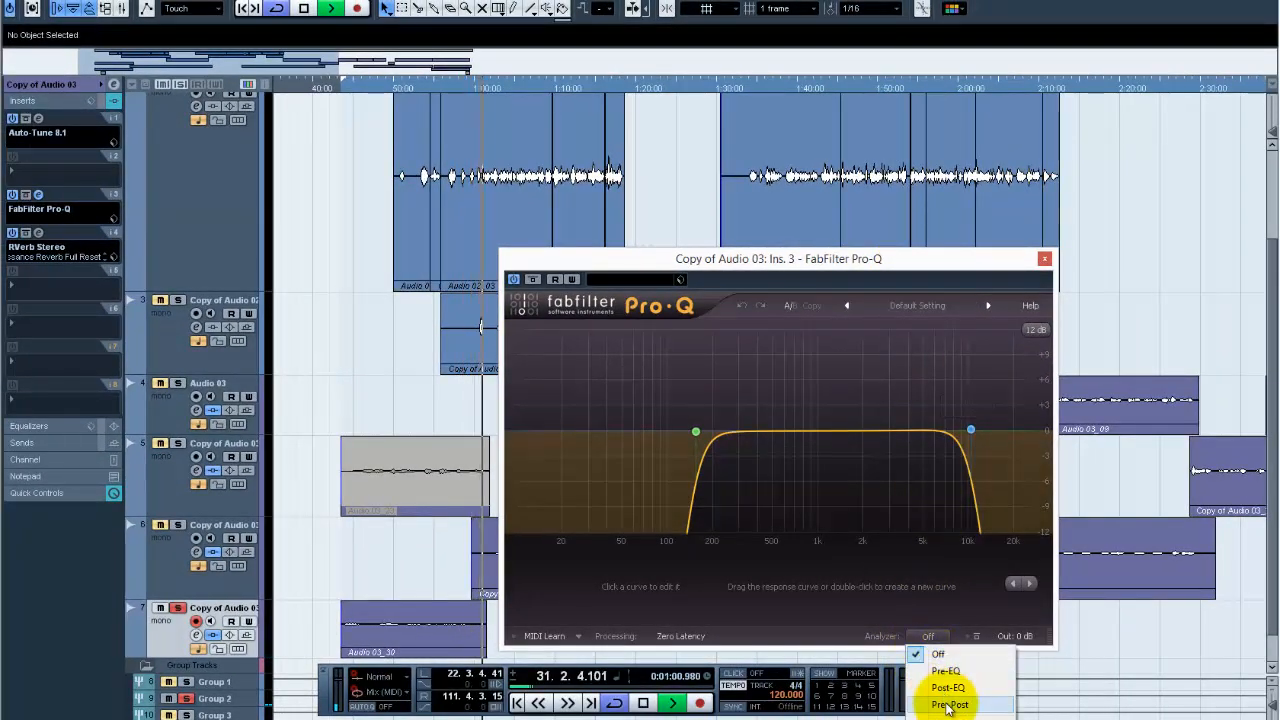
{"action": "left_click", "coordinate": [950, 704]}
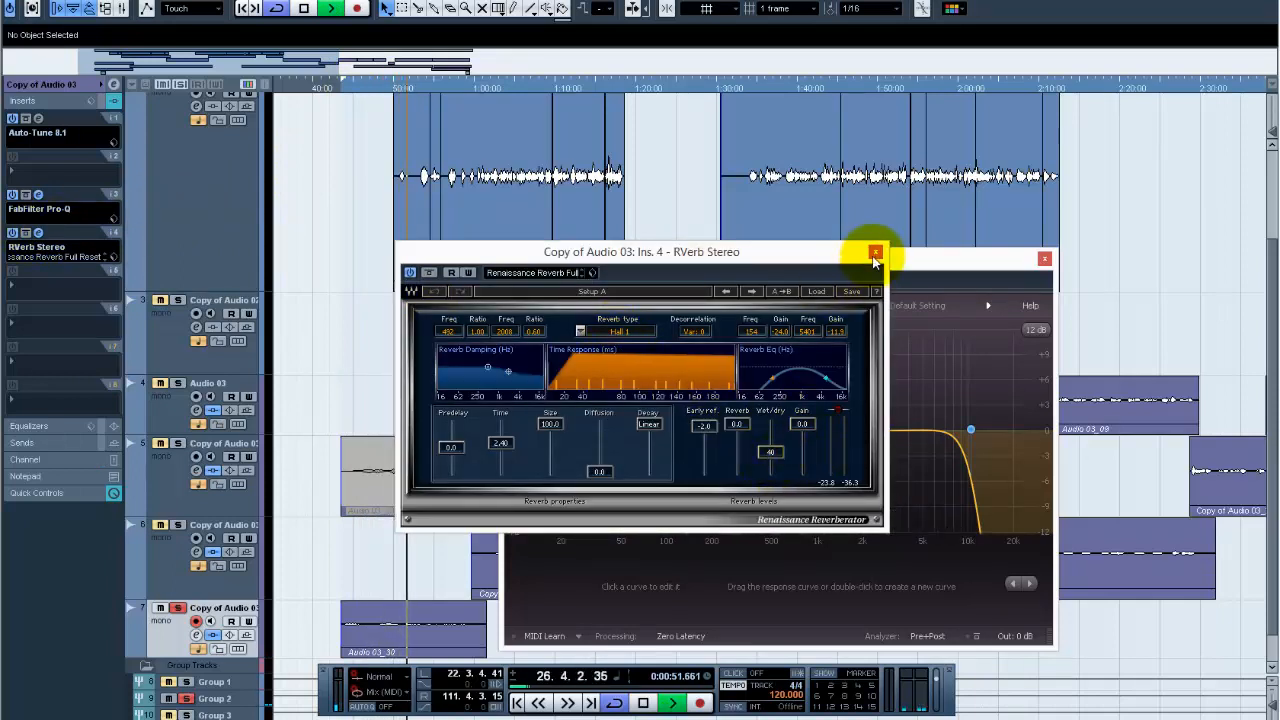
- Close the RVerb and Pro-Q windows, then bypass and re-enable the Pro-Q EQ to compare
{"action": "left_click", "coordinate": [876, 252]}
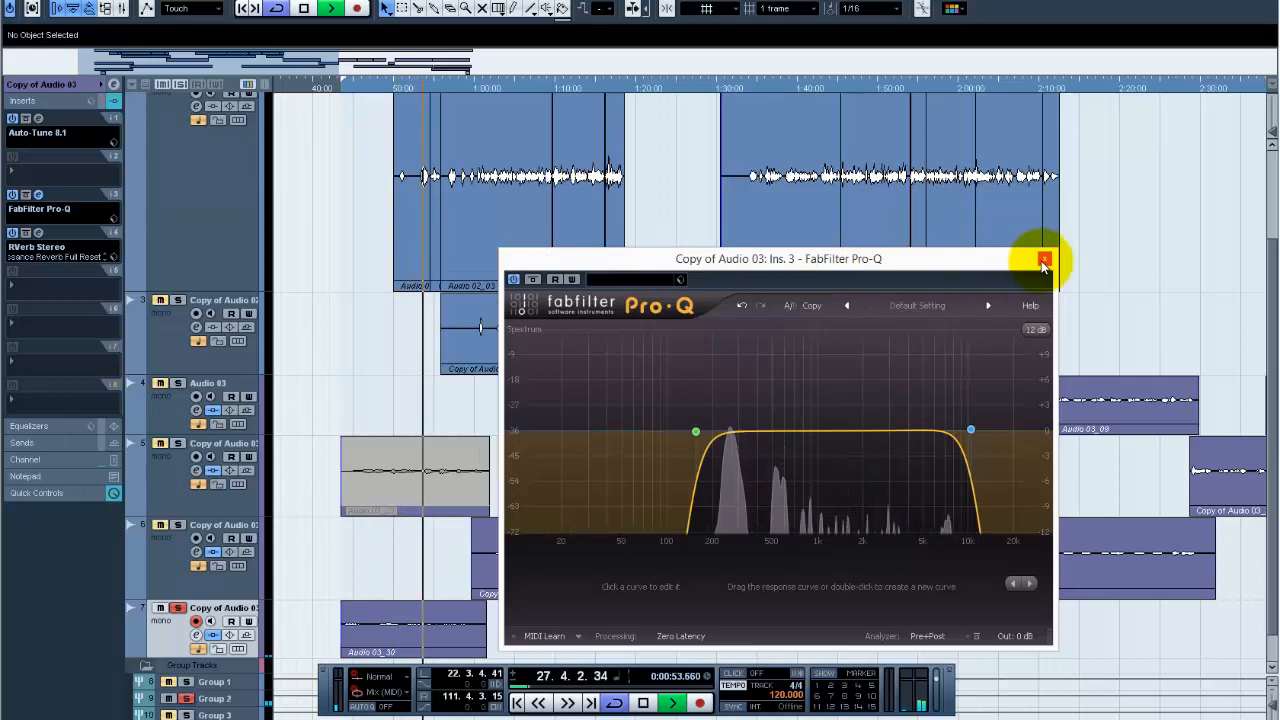
{"action": "left_click", "coordinate": [1044, 260]}
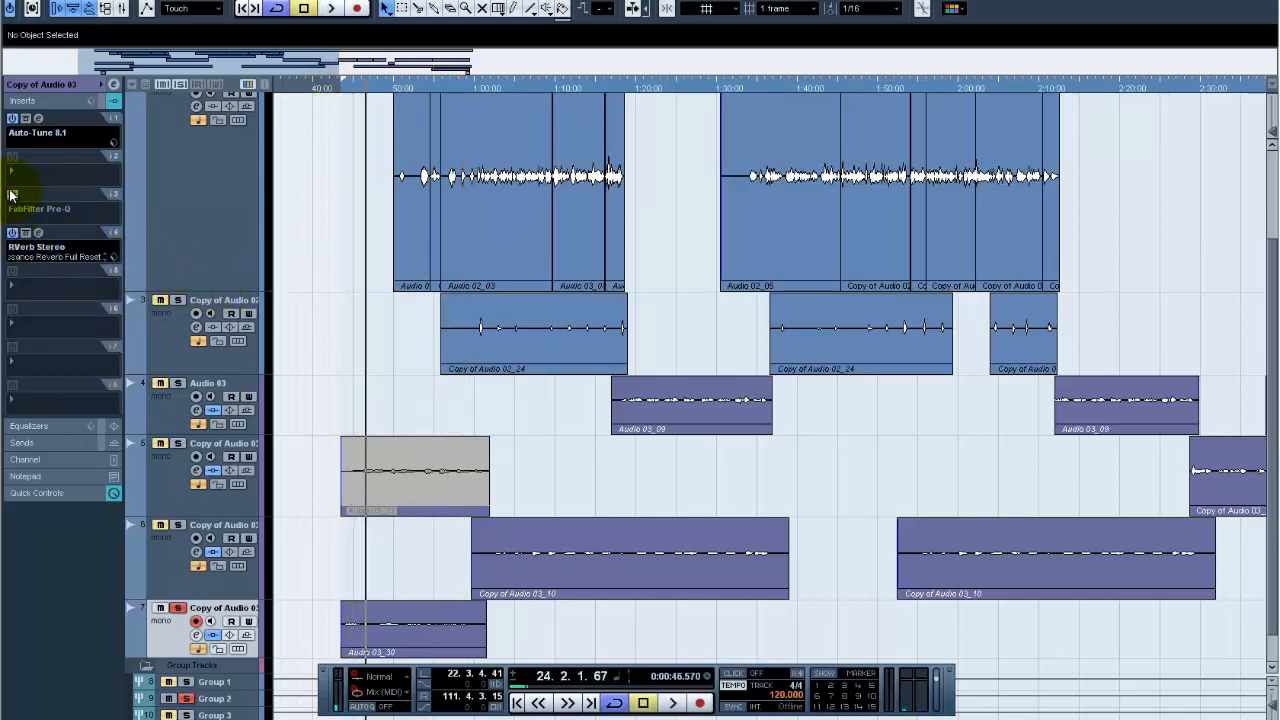
{"action": "left_click", "coordinate": [60, 196]}
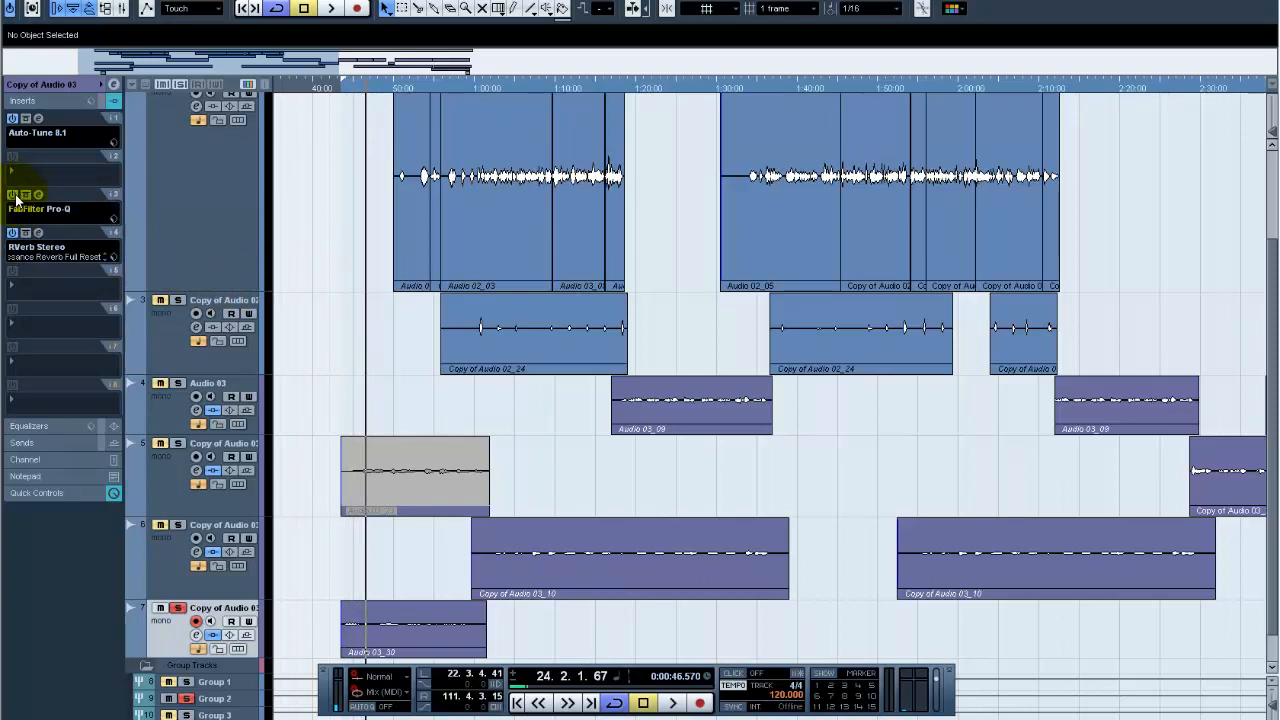
{"action": "left_click", "coordinate": [304, 8]}
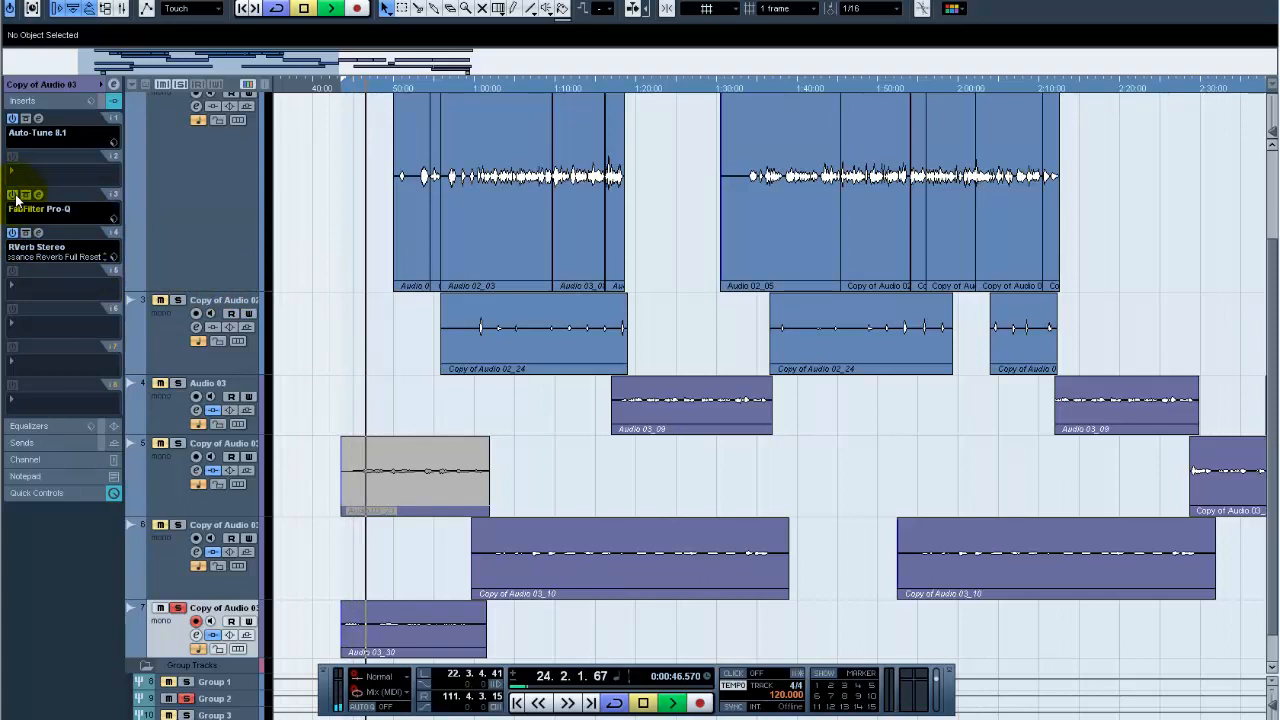